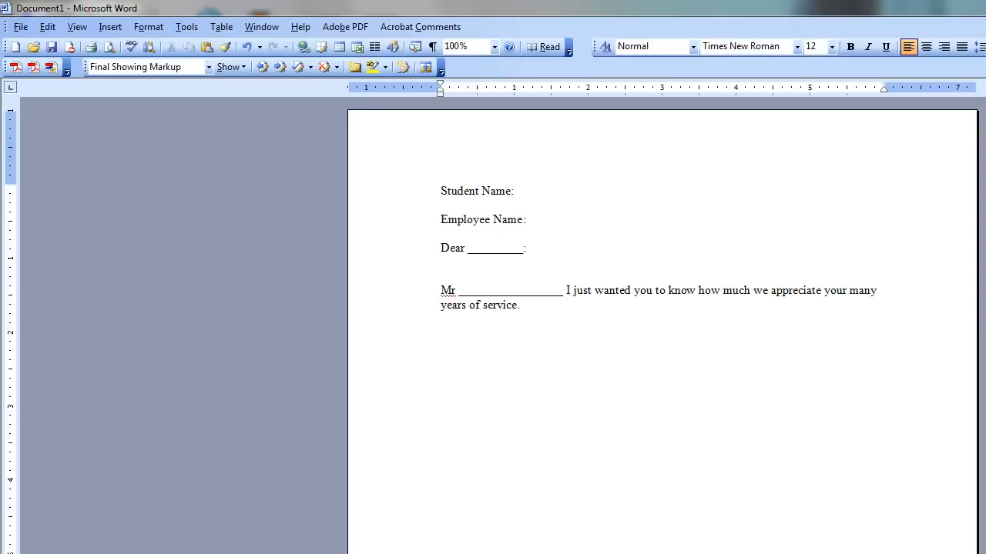
mouse_move(445, 150)
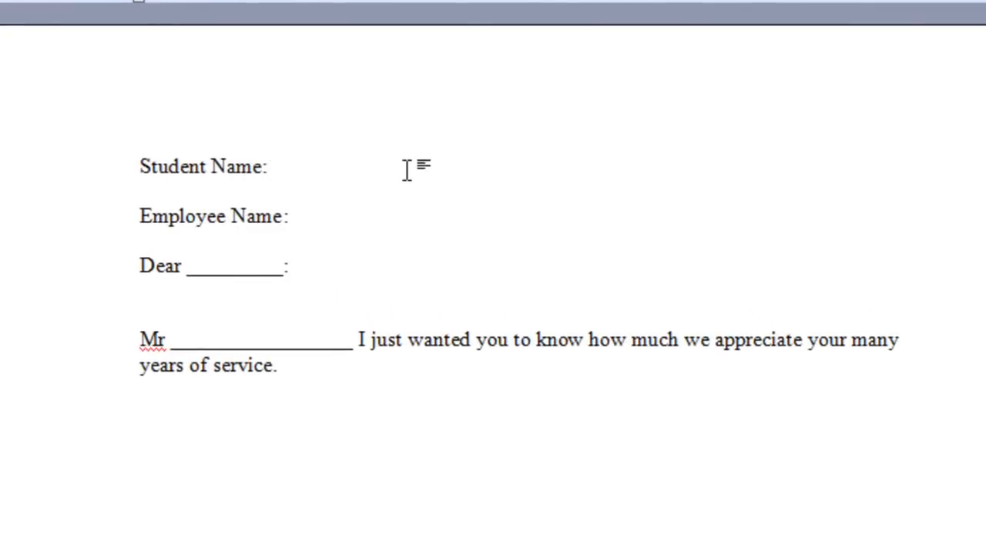
Insert a text form field after Student Name: and open its Text Form Field Options
left_click(287, 216)
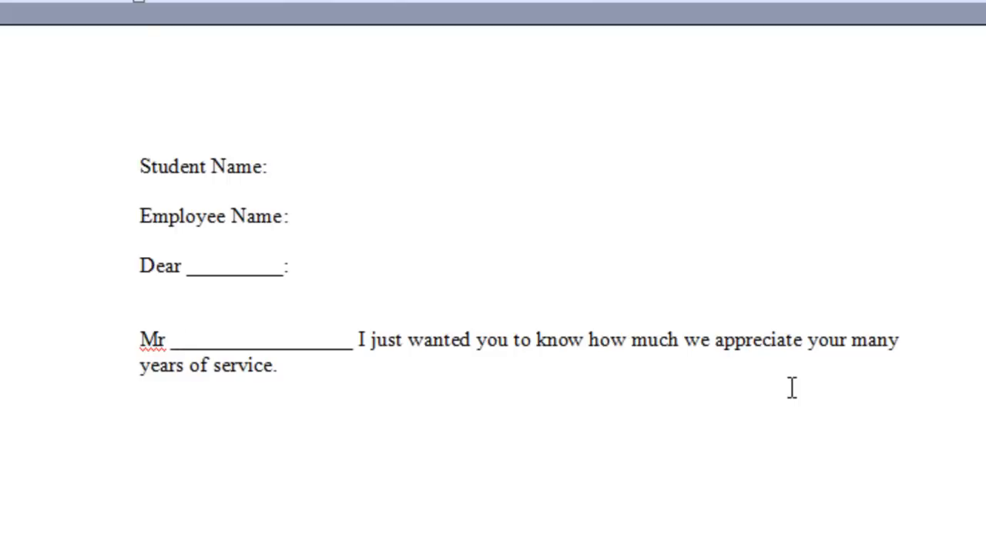
mouse_move(789, 387)
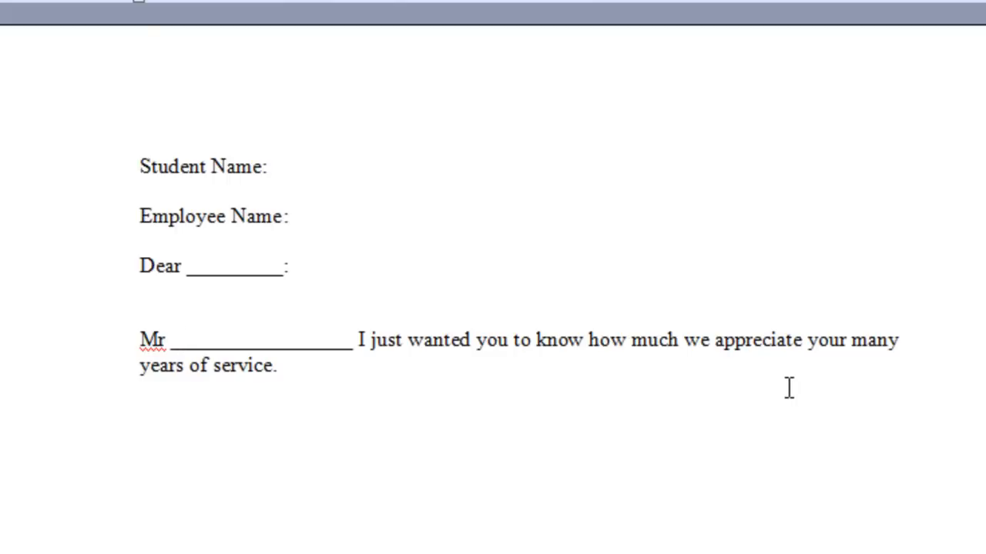
left_click(179, 340)
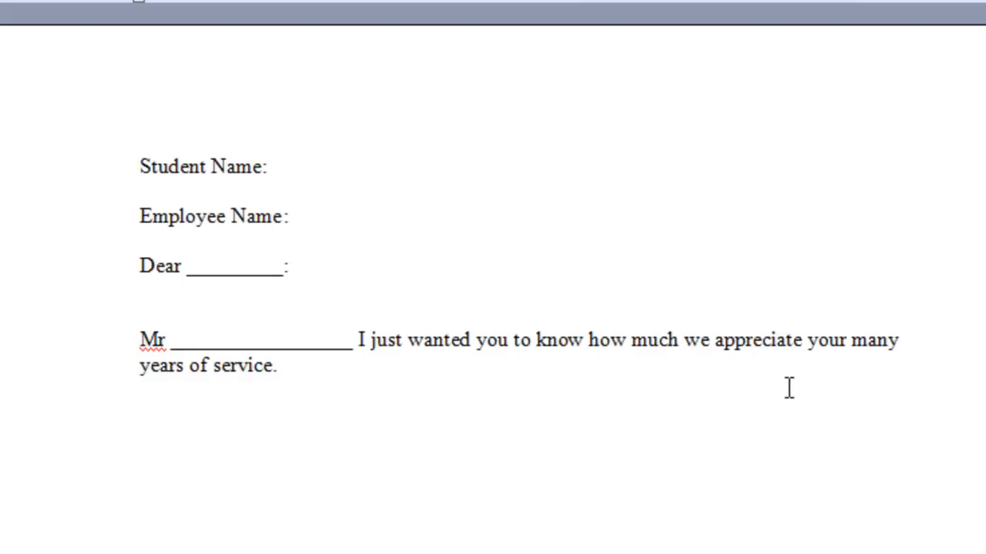
mouse_move(248, 408)
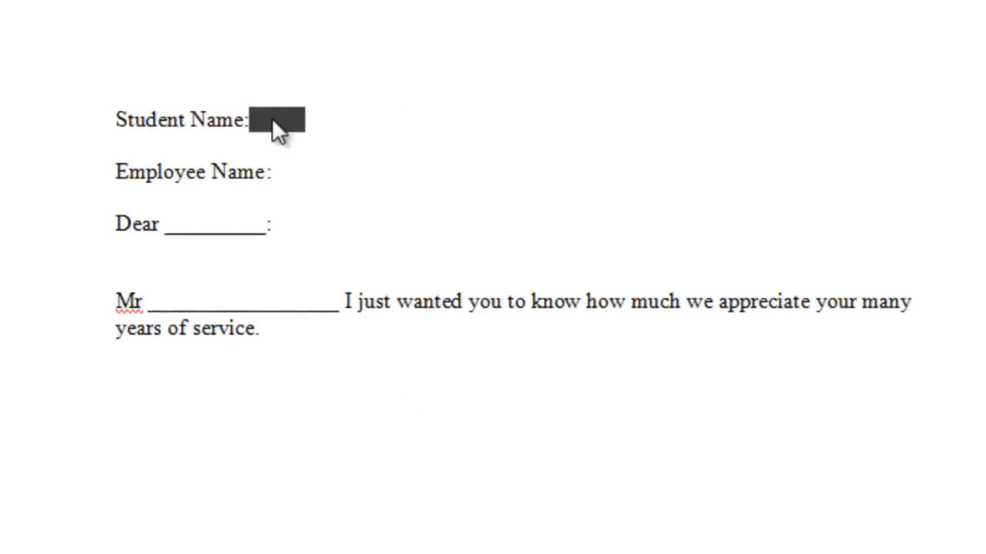
double_click(275, 120)
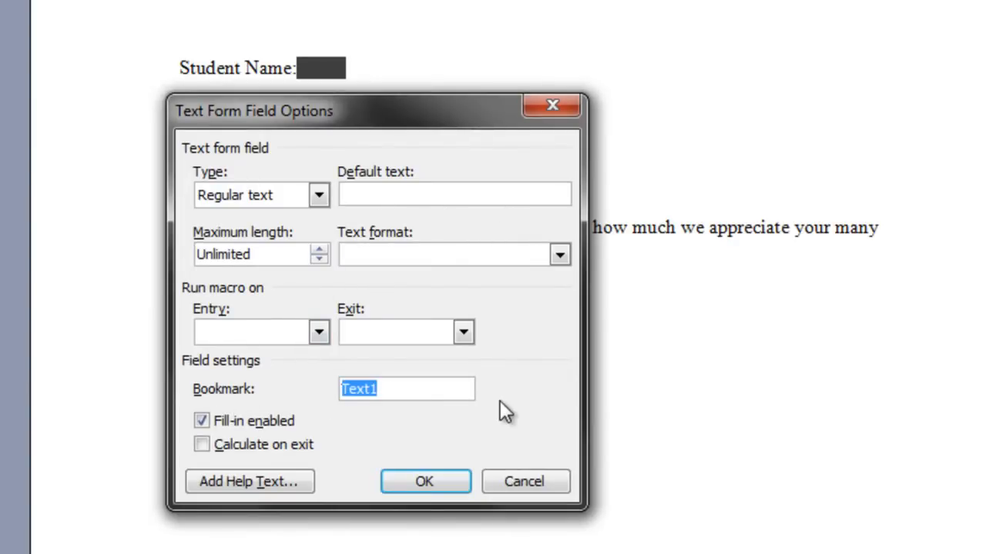
Bookmark the Student Name field as Name1 with Calculate on exit enabled
type("Name1")
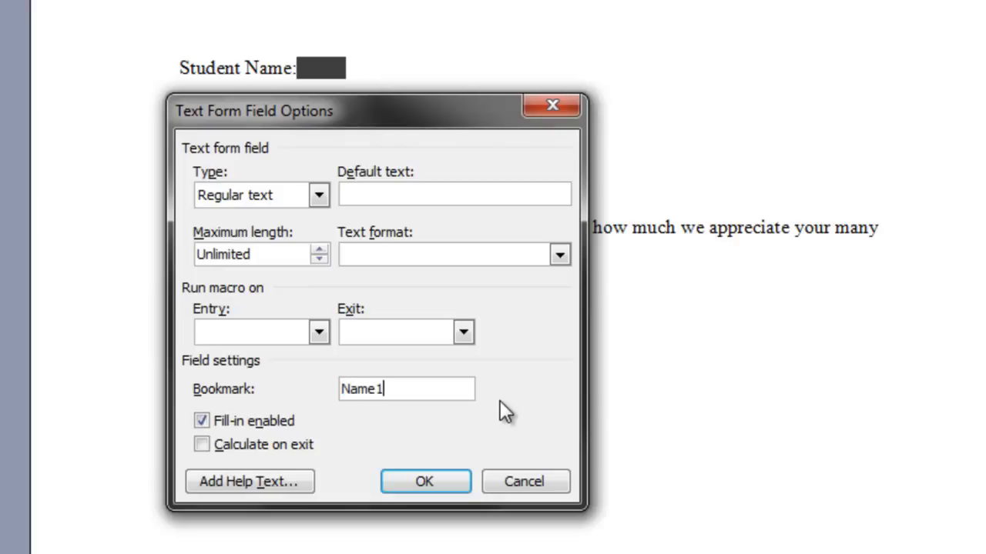
mouse_move(427, 427)
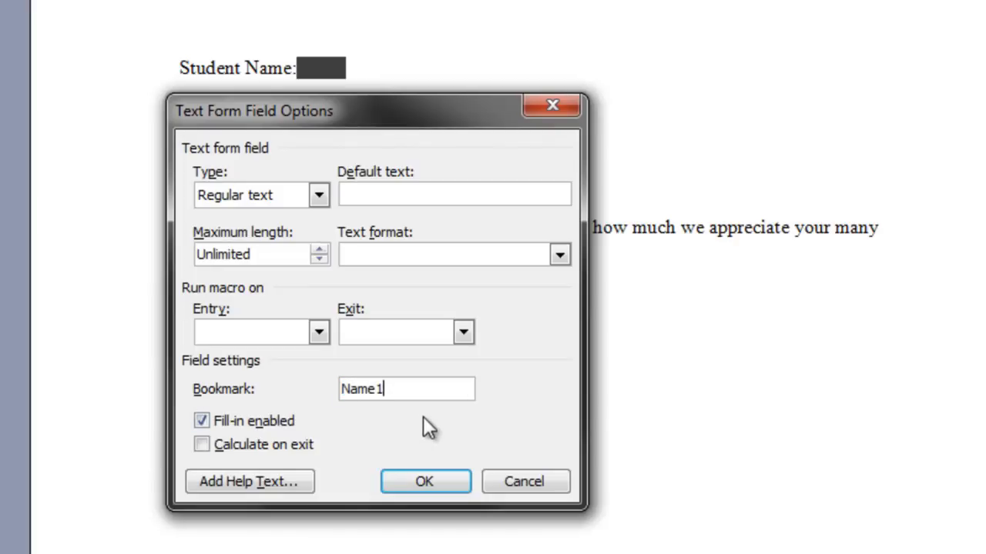
left_click(201, 444)
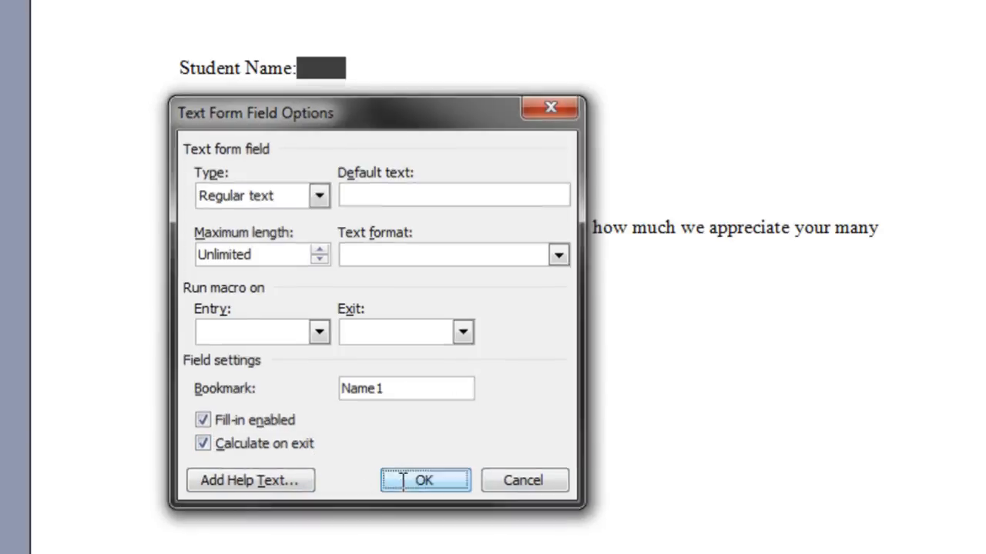
left_click(425, 480)
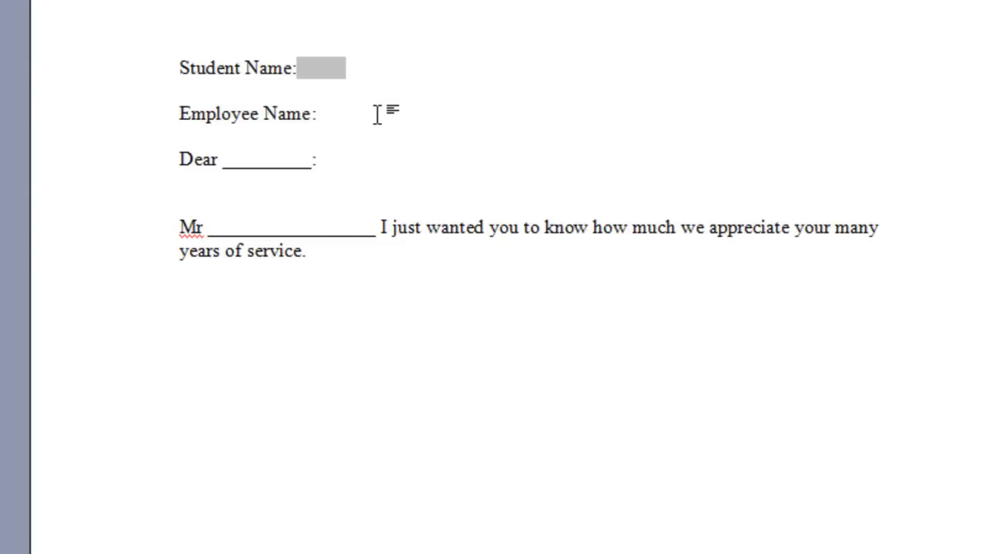
mouse_move(458, 104)
type(" REF Name1")
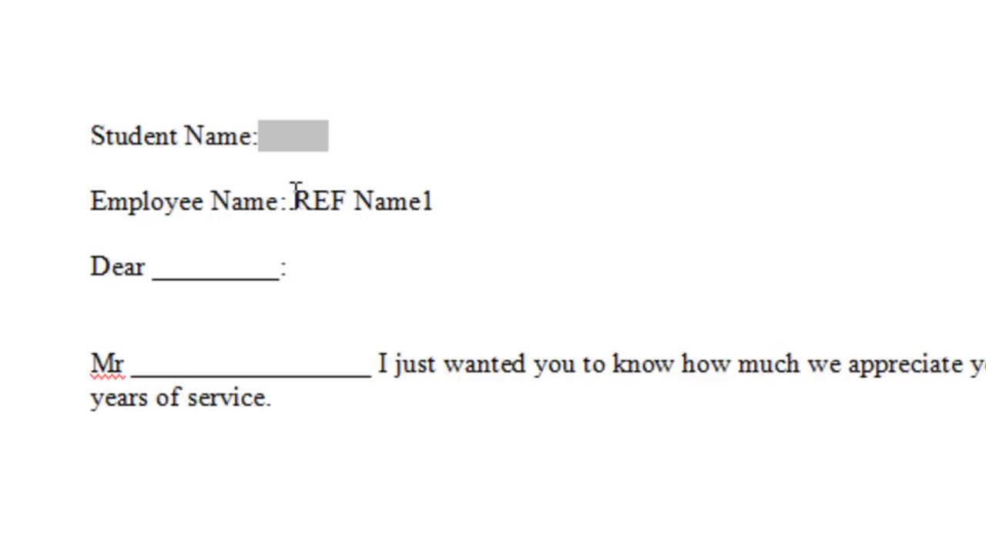
Wrap the REF Name1 text after Employee Name: in field braces with Ctrl+F9
key("ctrl+F9")
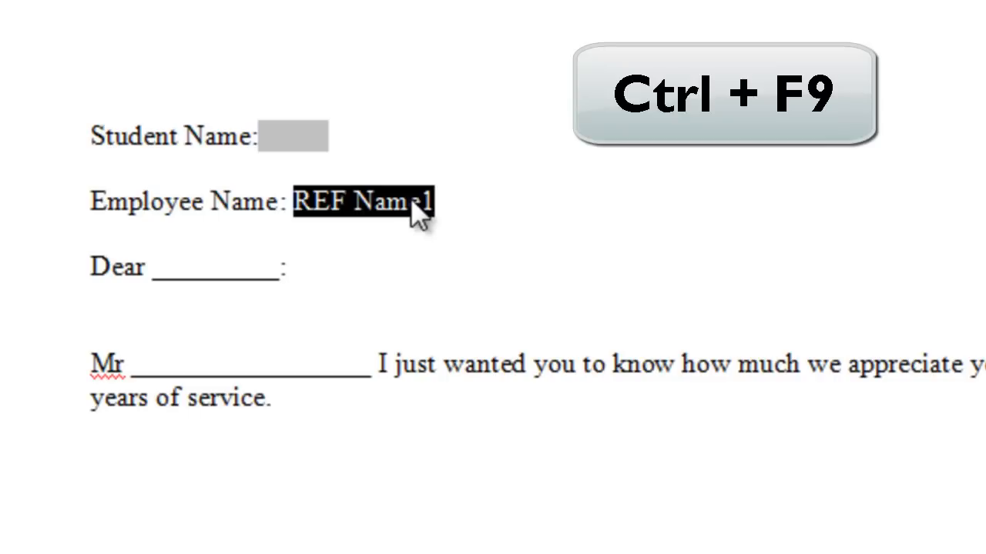
key("ctrl+F9")
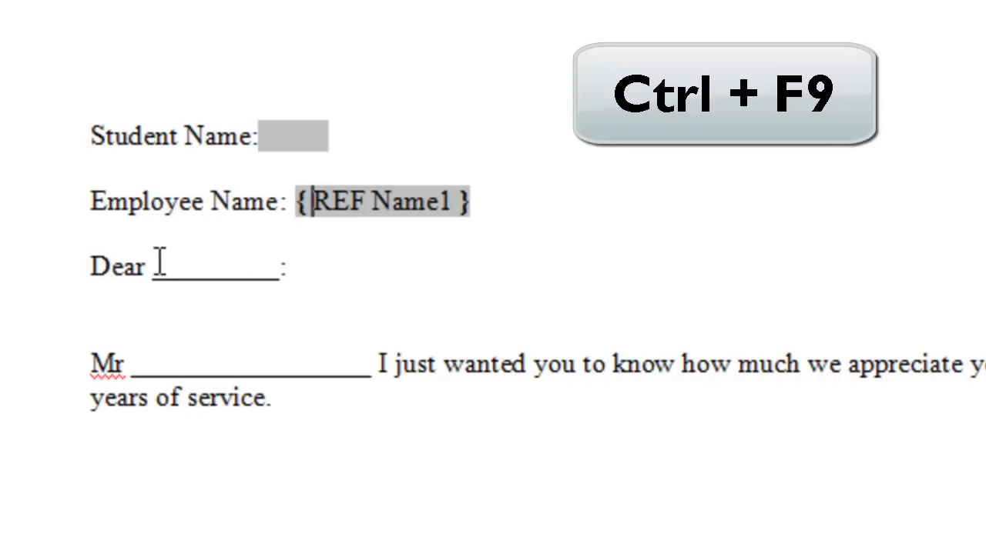
Enter REF field text and retype the Name: label, correcting a typo
key("ctrl+F9")
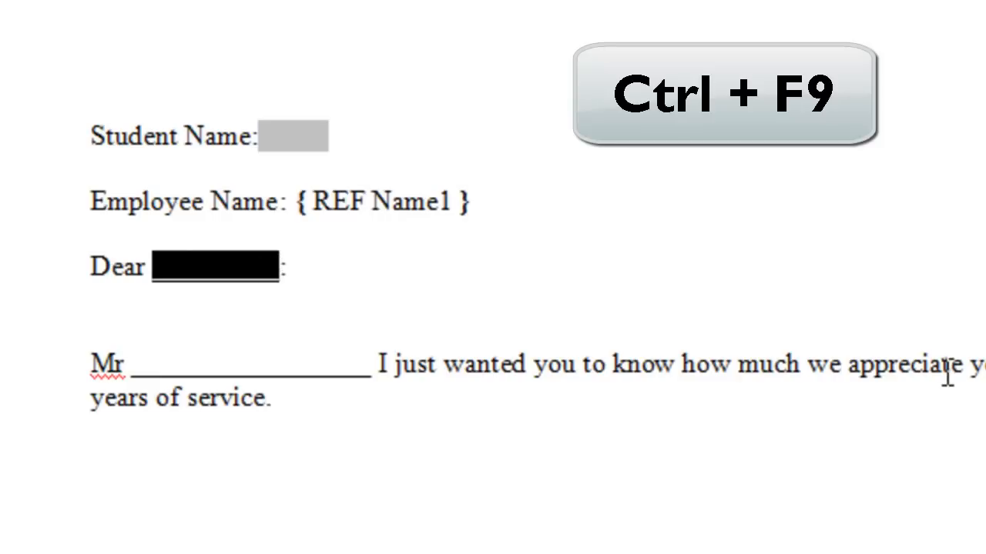
type("REF")
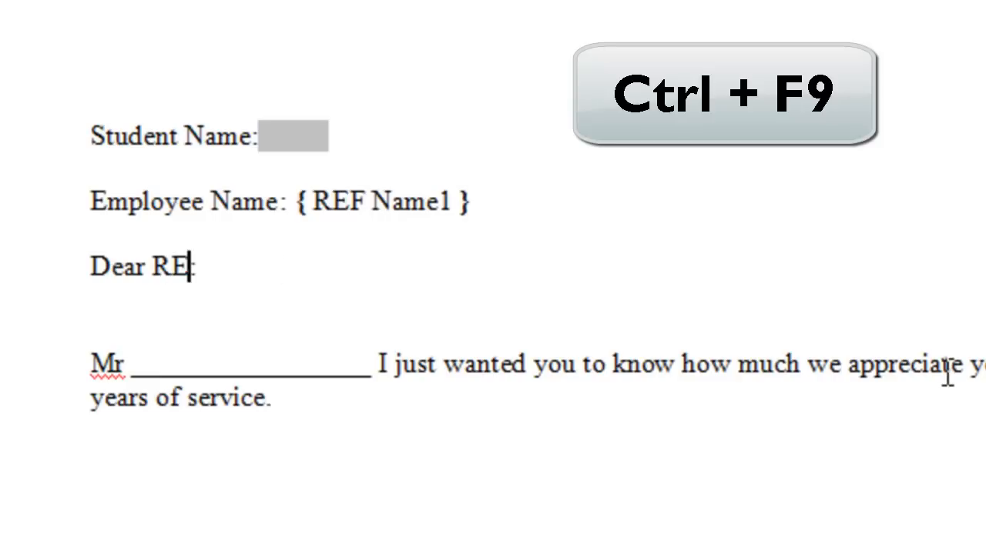
type(":")
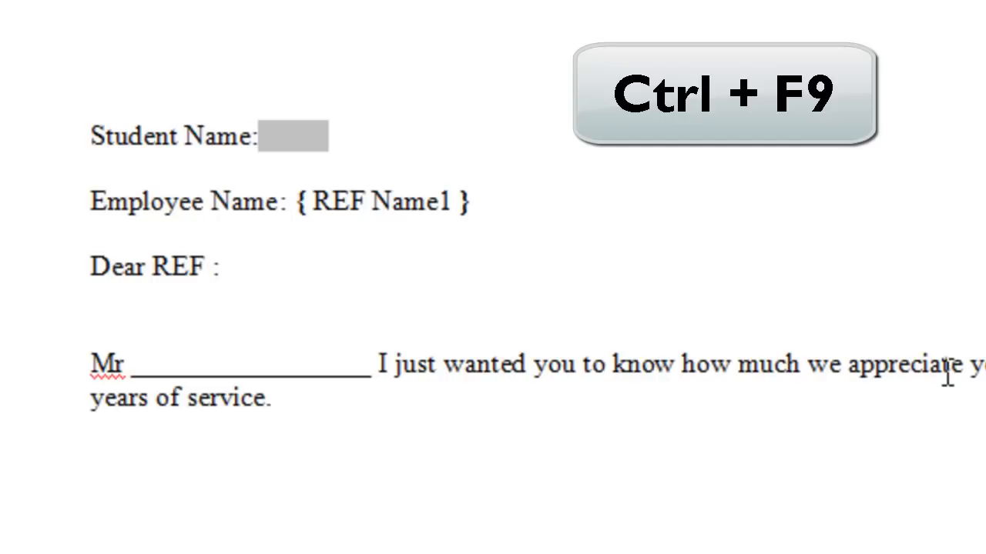
type("NMW")
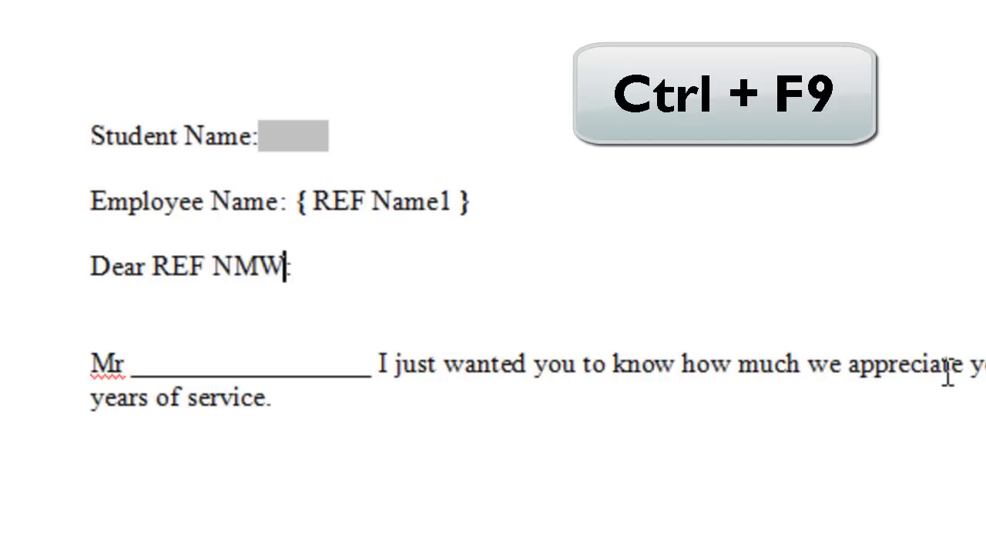
key("BackSpace")
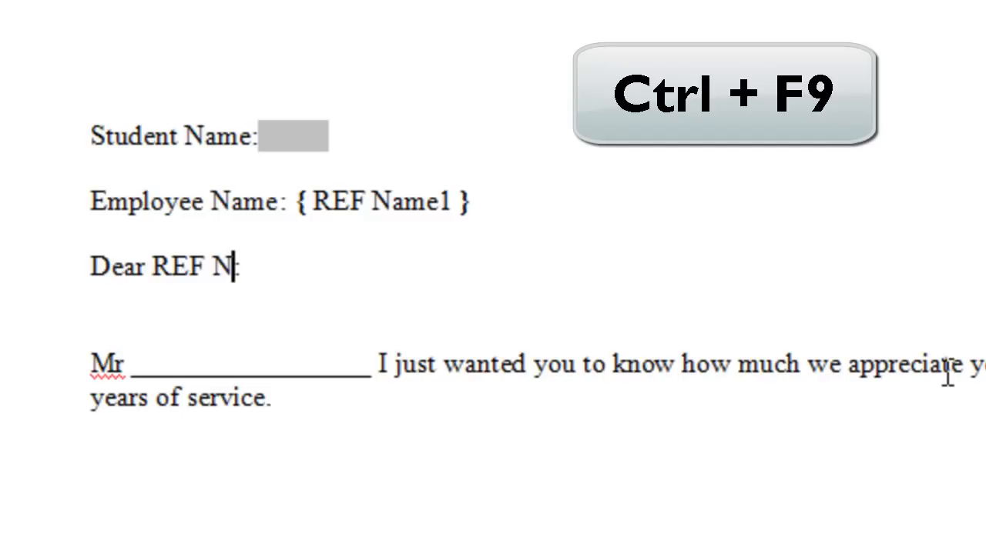
type("a")
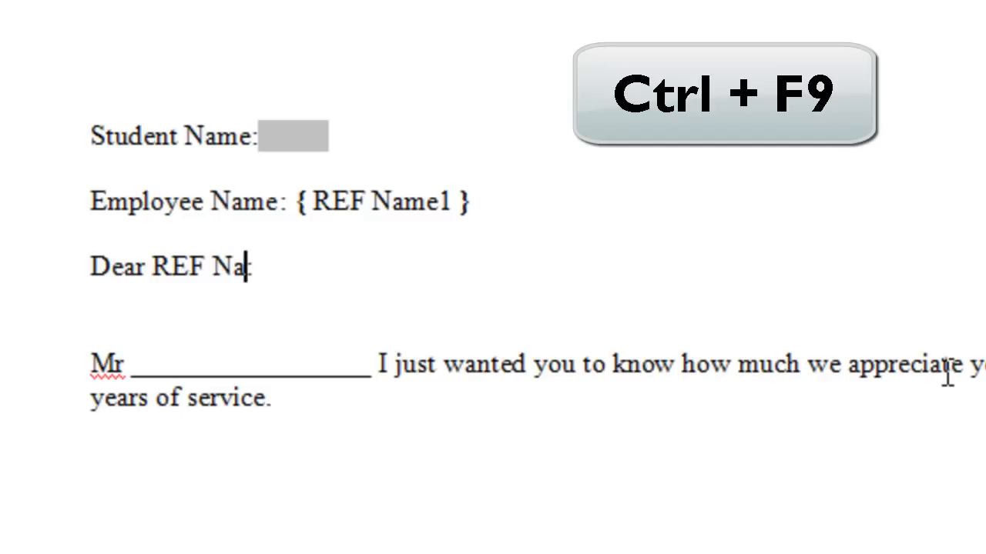
type("me:")
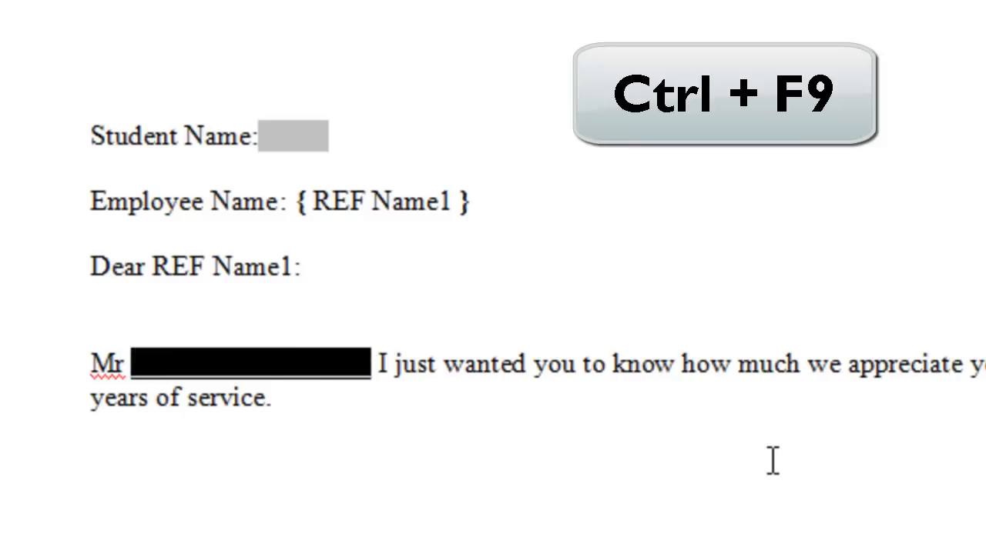
Turn the REF Name1 entries on the Dear and Mr lines into fields
key("ctrl+F9")
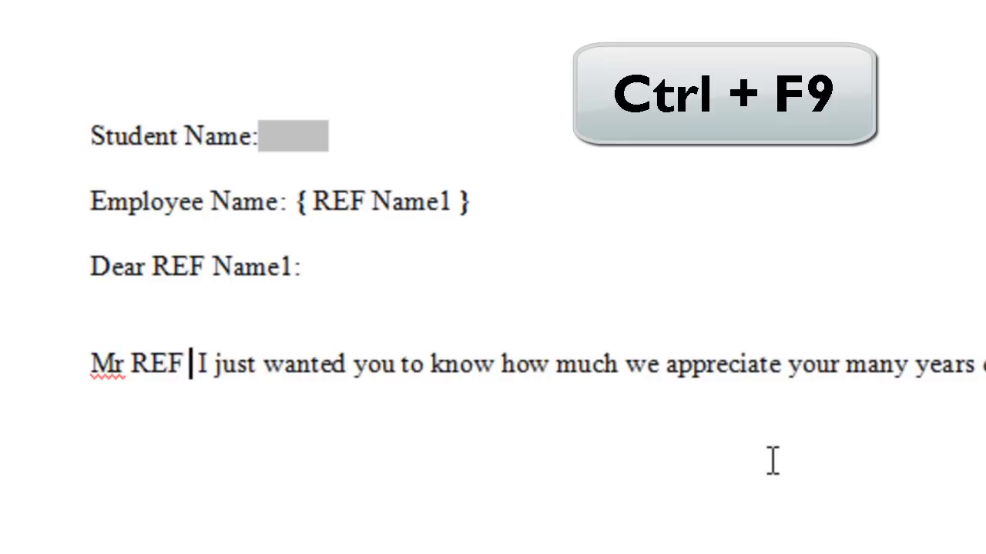
type("Name1")
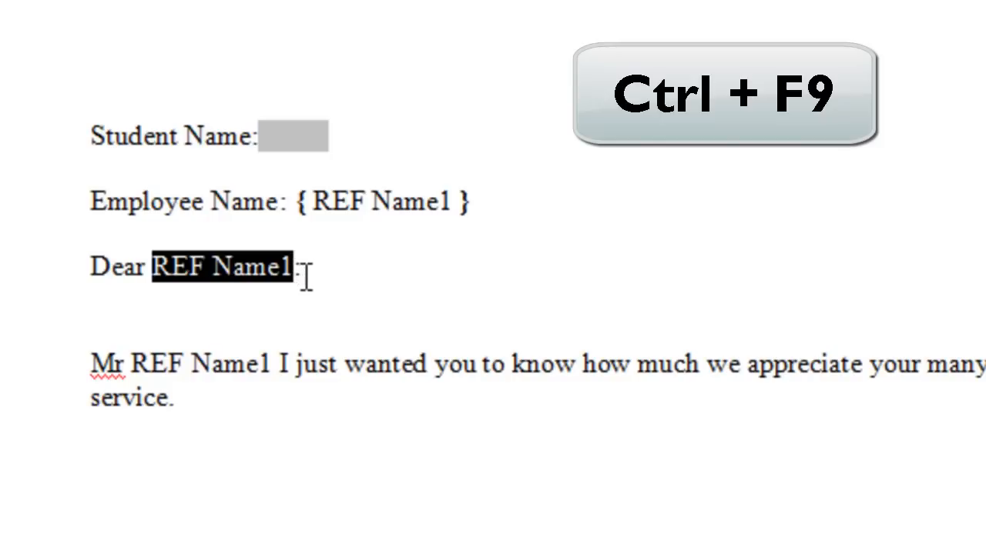
key("ctrl+F9")
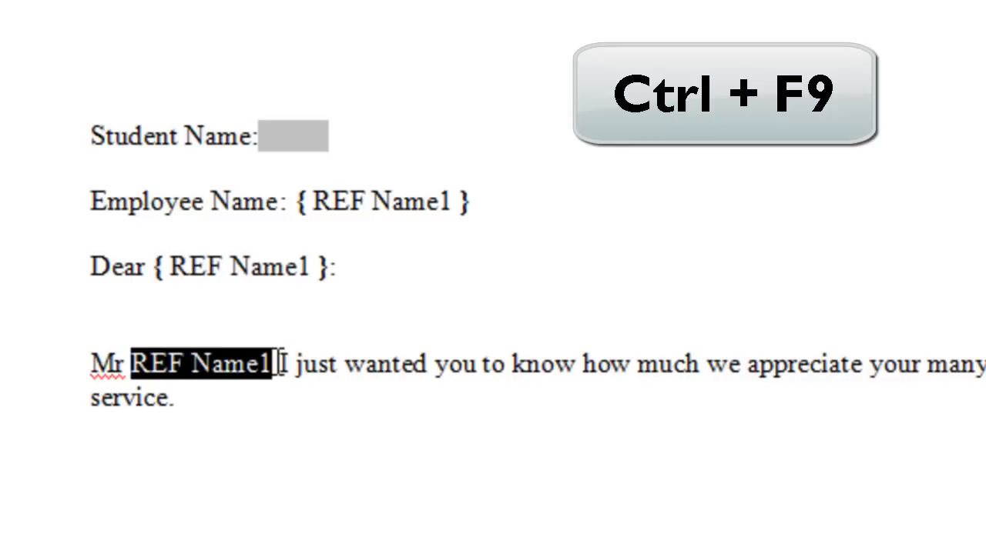
mouse_move(658, 396)
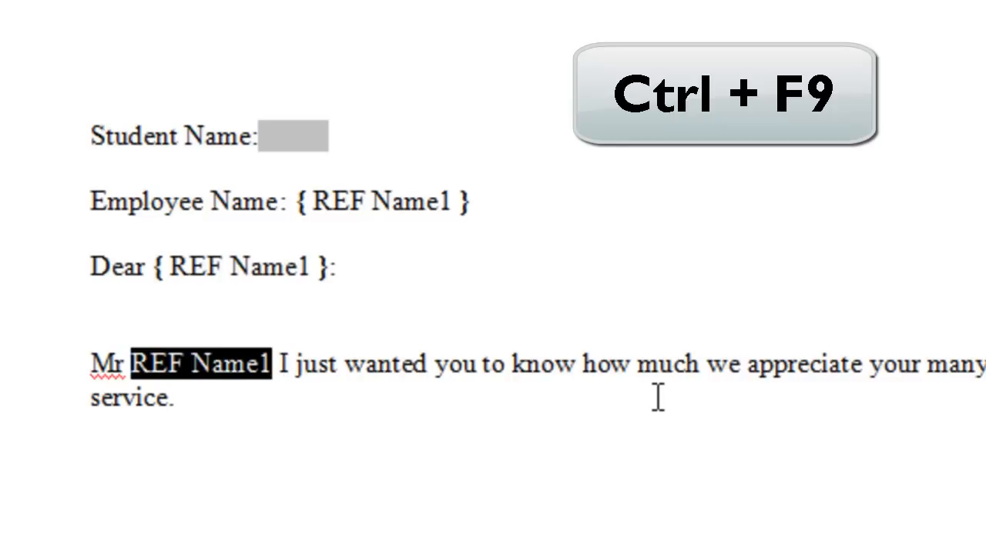
key("ctrl+F9")
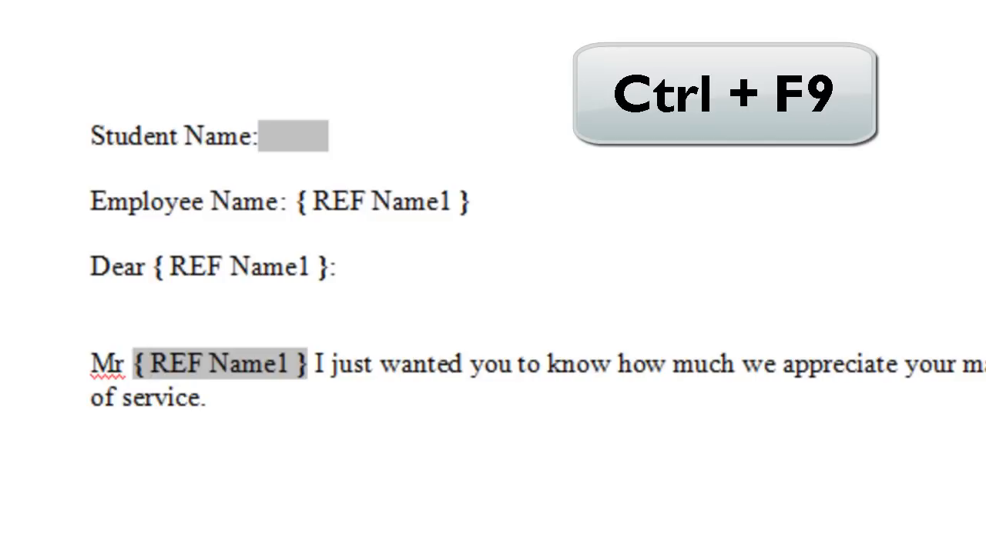
Show field results and type the name 'Michaels' into the Student Name field
key("ctrl+F9")
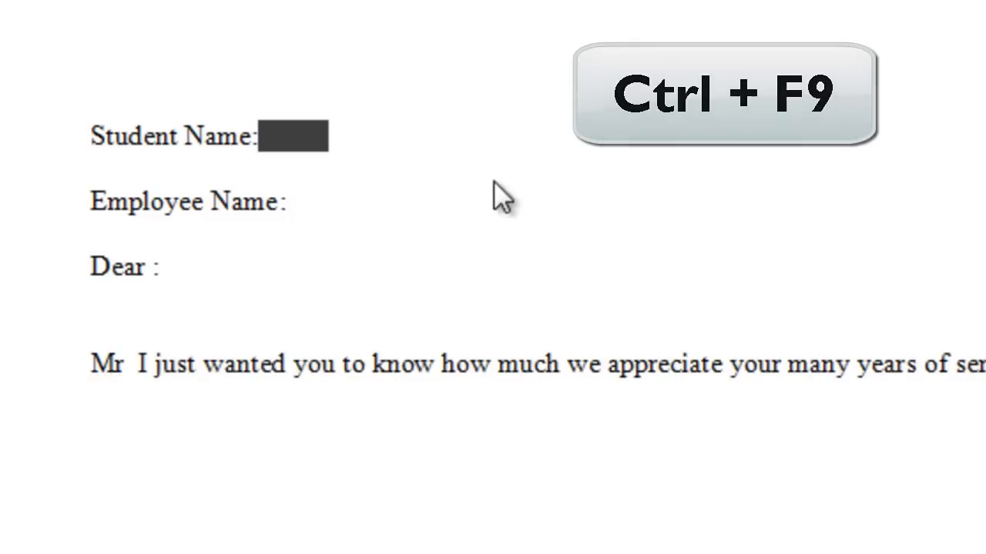
key("ctrl+F9")
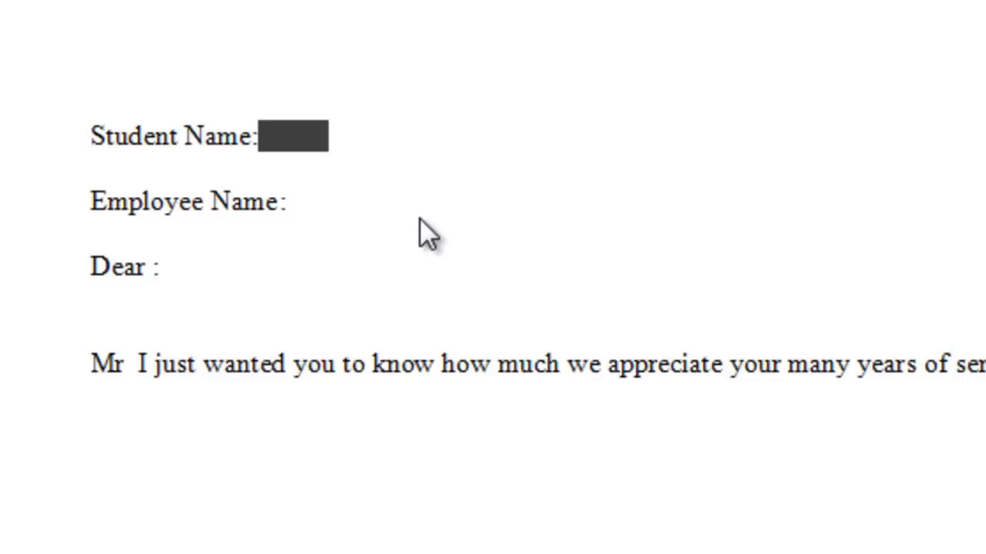
type("Mich")
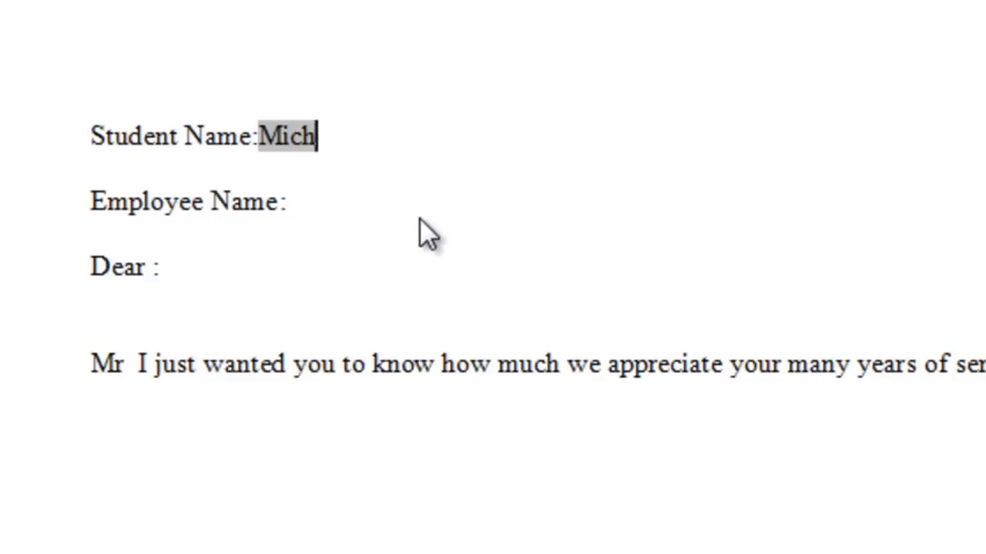
type("ael Phelp")
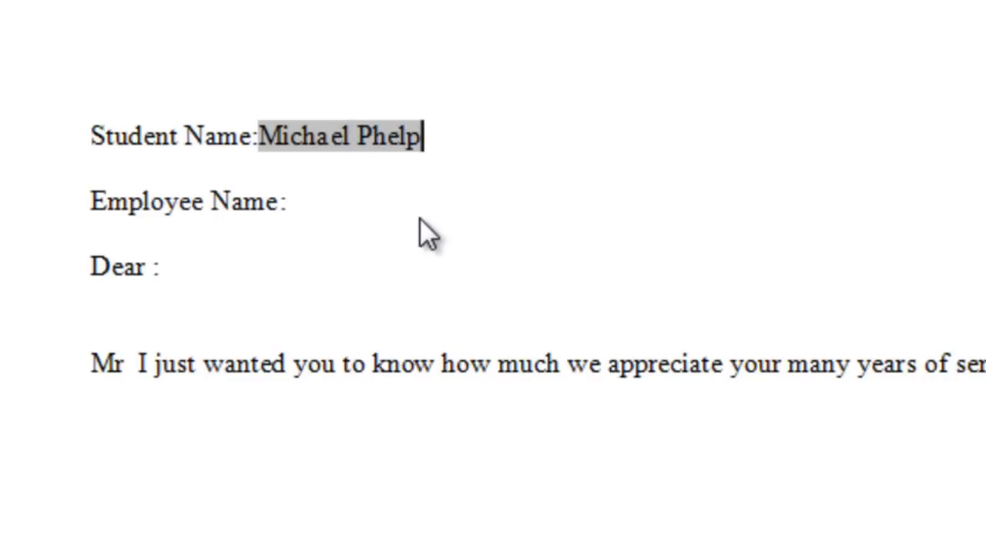
type("s")
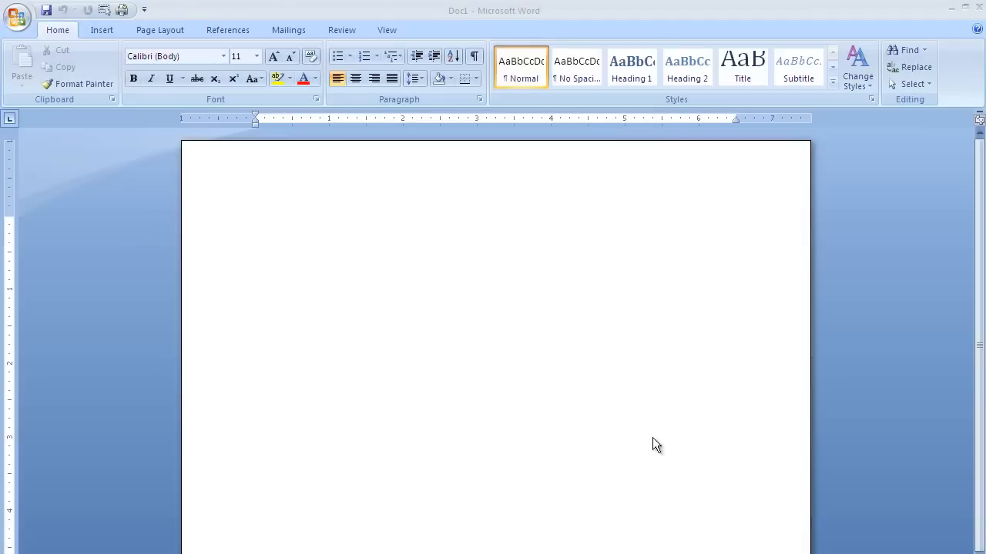
mouse_move(476, 240)
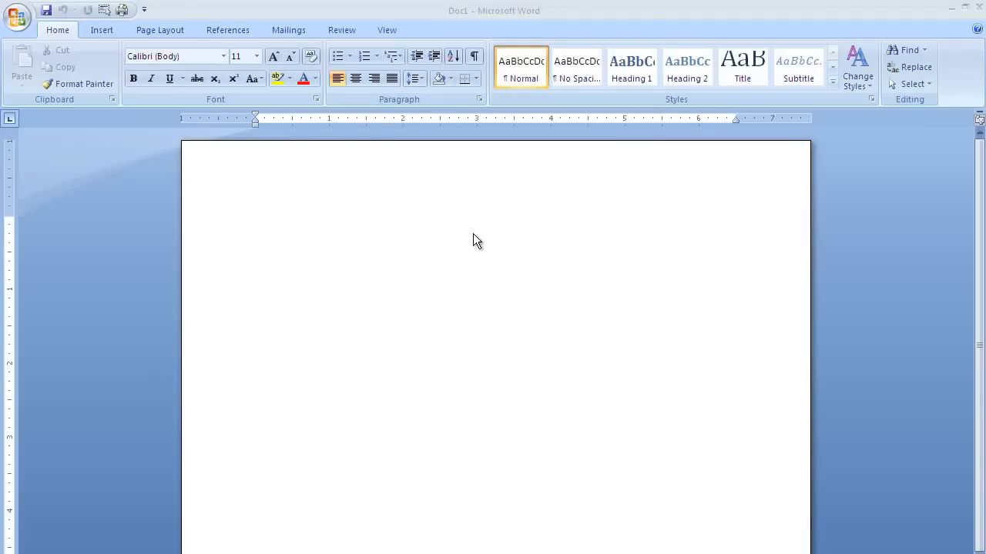
mouse_move(416, 236)
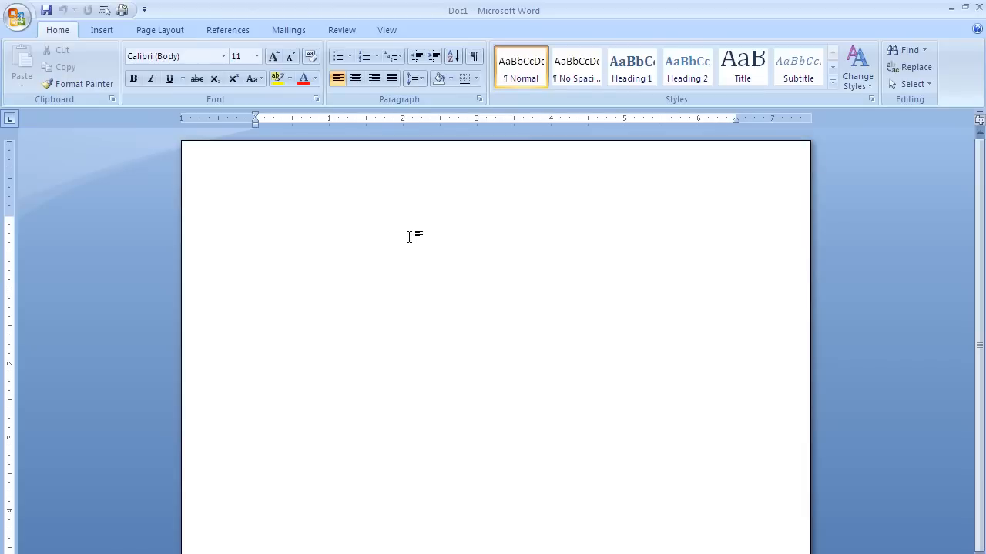
Type the Student Name:, Employee Name: and Dear ____: labels at the top of the page
left_click(256, 222)
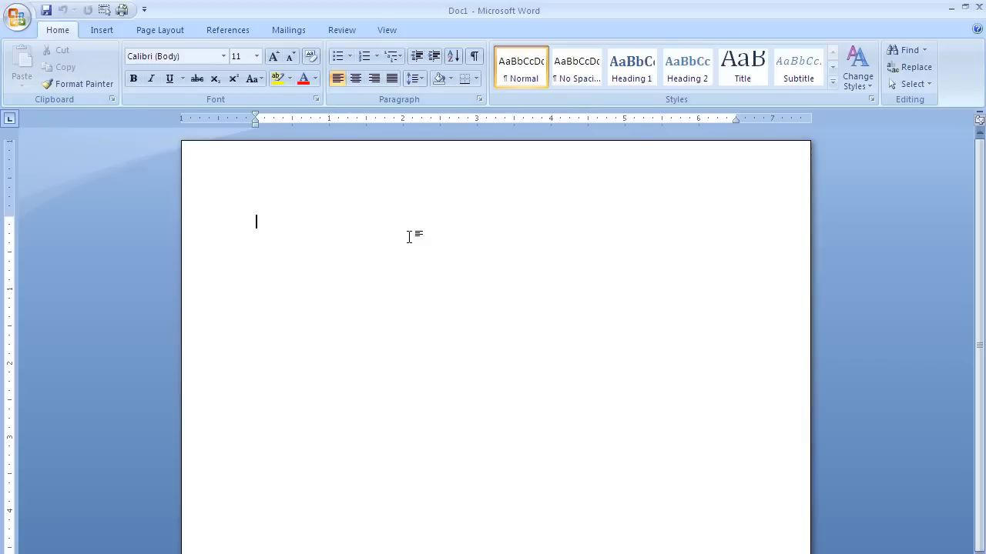
type("St")
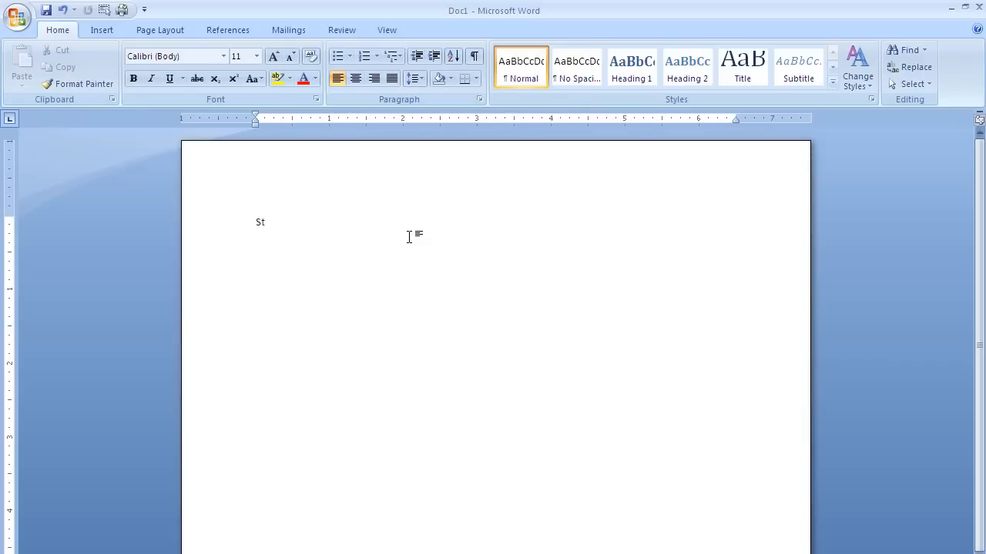
type("udent")
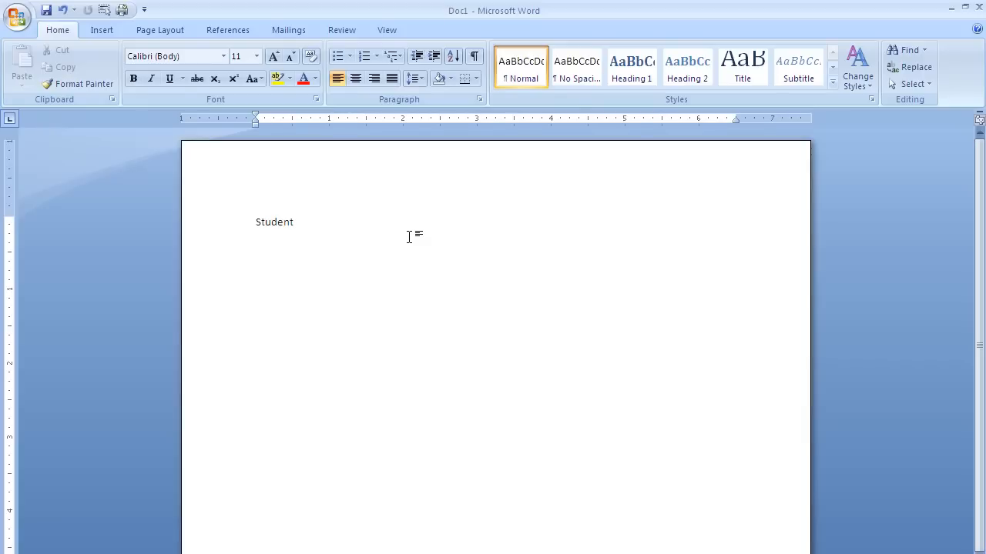
type("Name:")
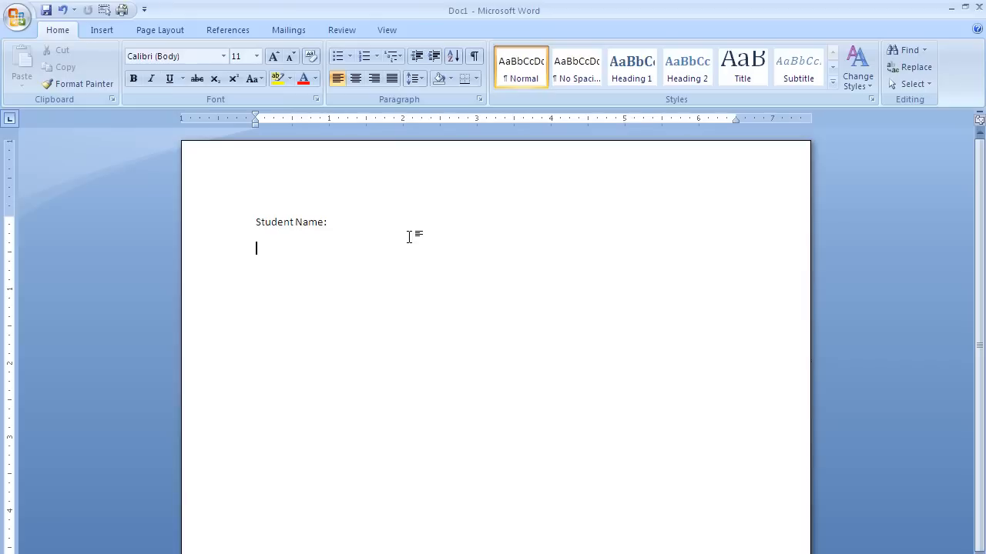
type("Employee Name:")
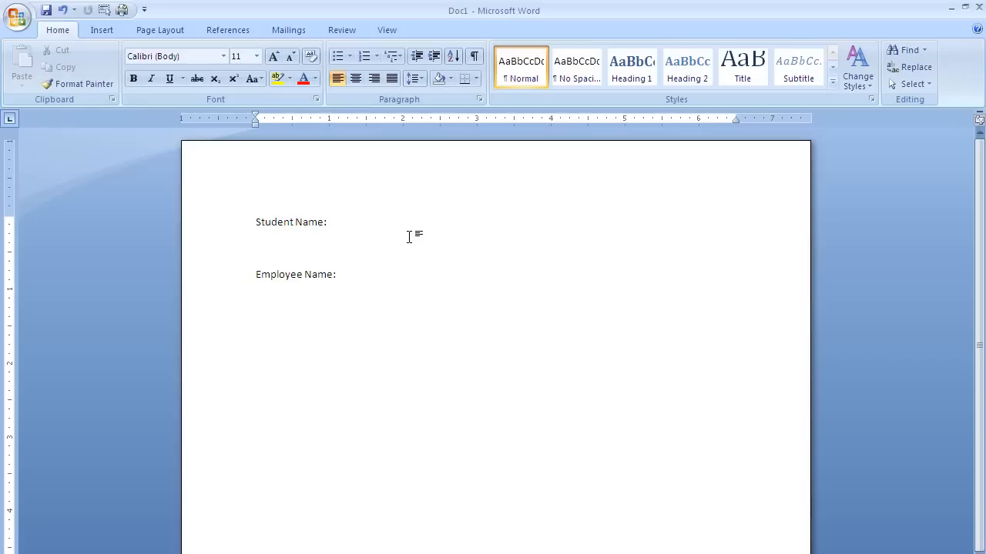
type("Dear _______________")
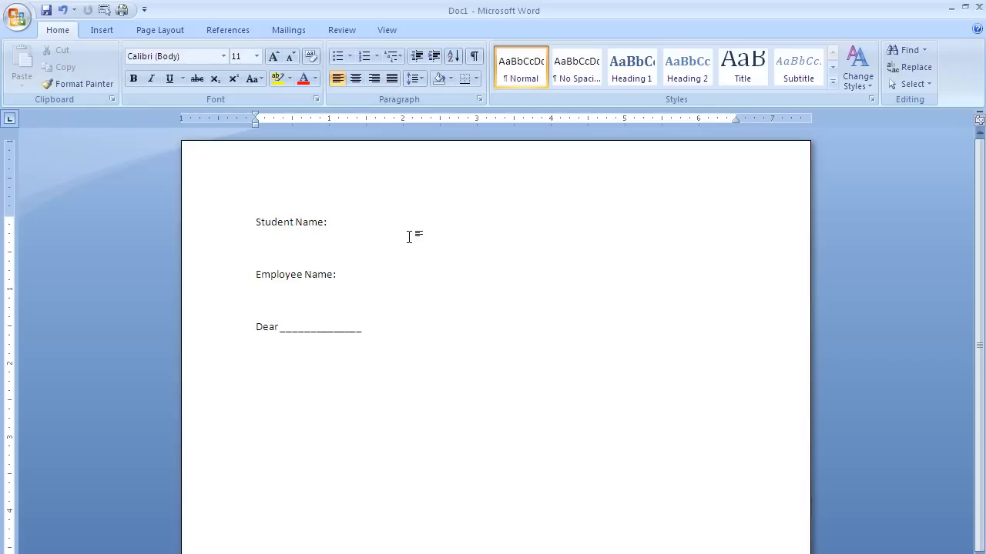
type(":")
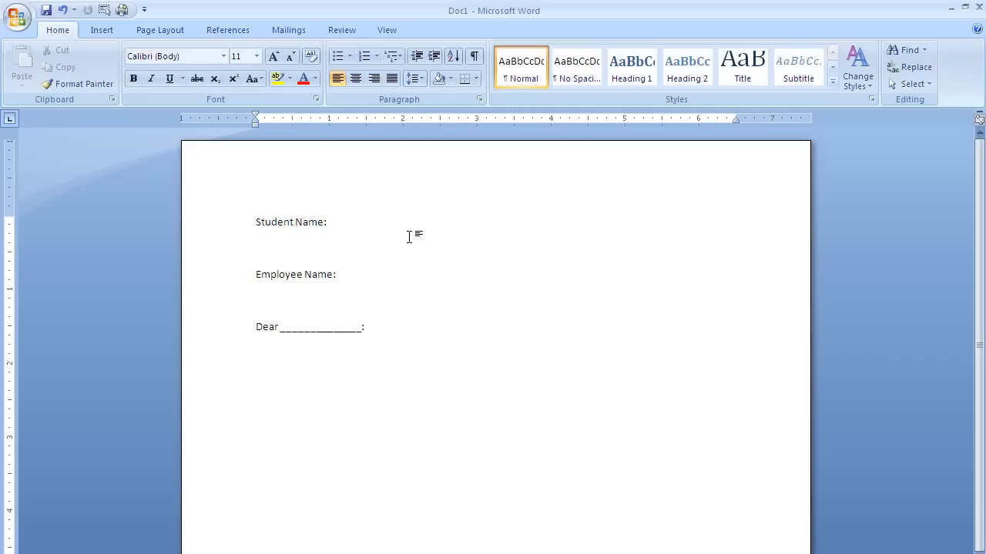
Type the sentence inviting the reader to a banquet in Mr ___'s honor
type("W")
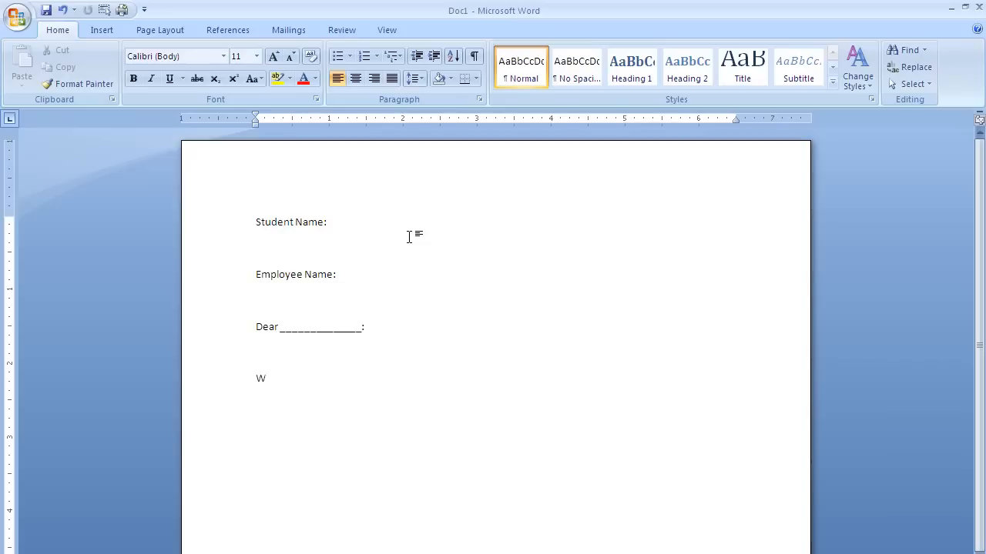
type("e invit")
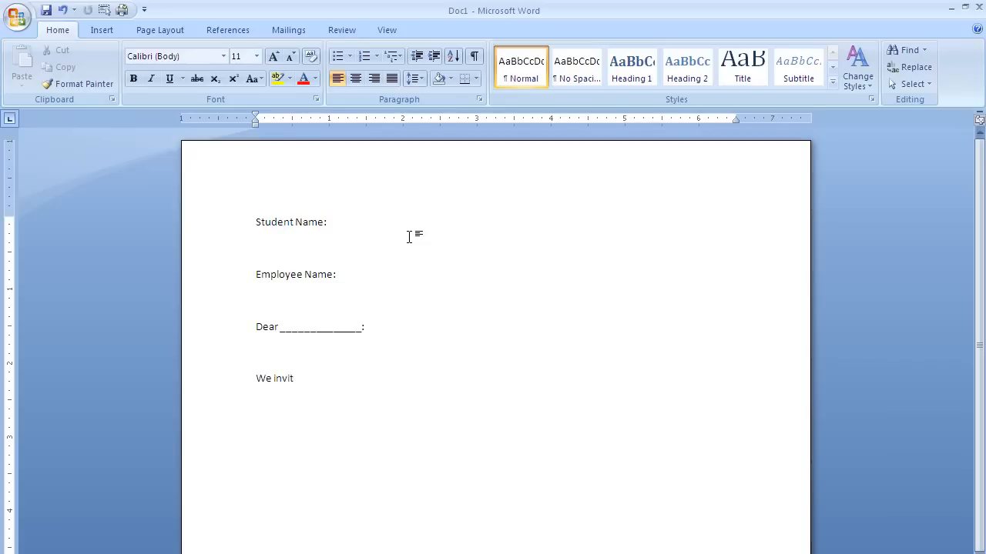
type("e you to at")
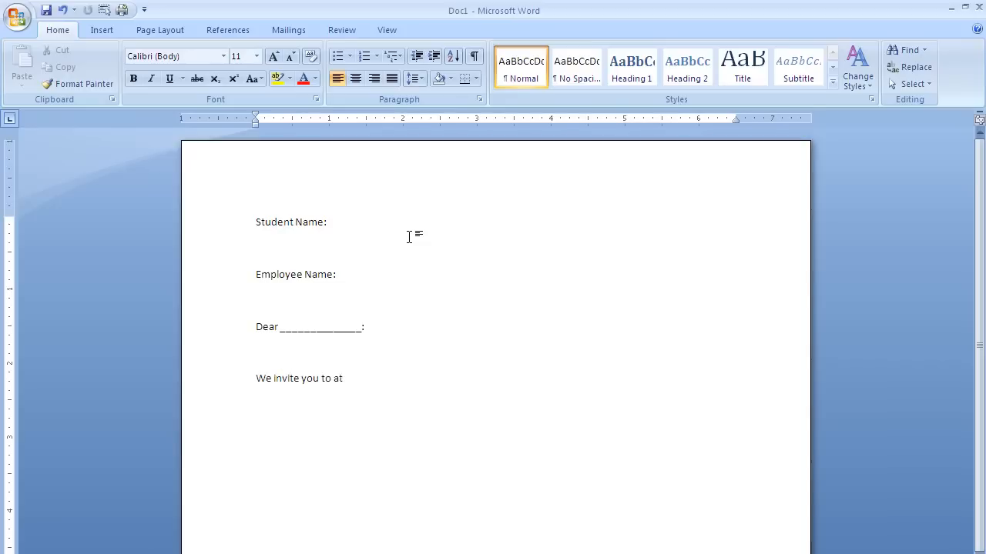
type("tend")
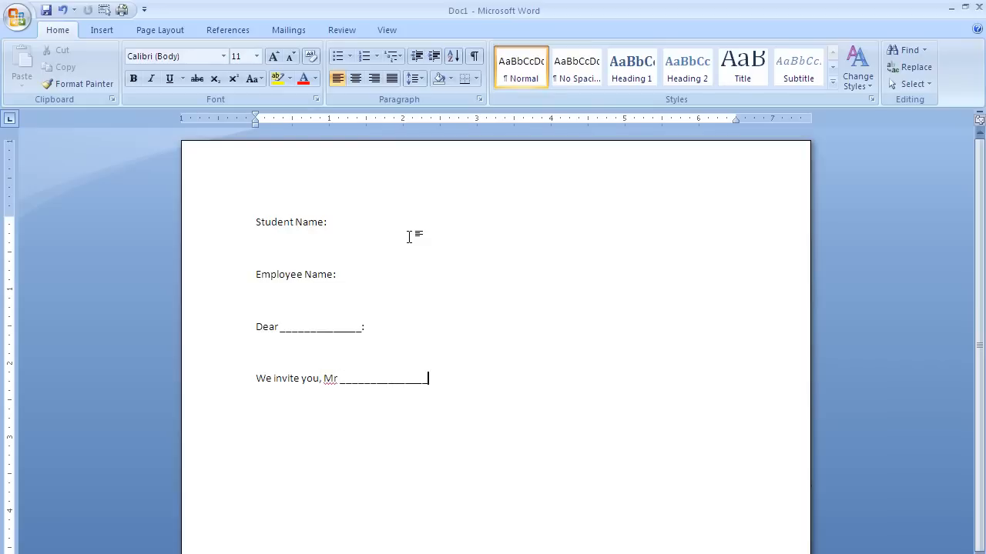
type(", to attend a b")
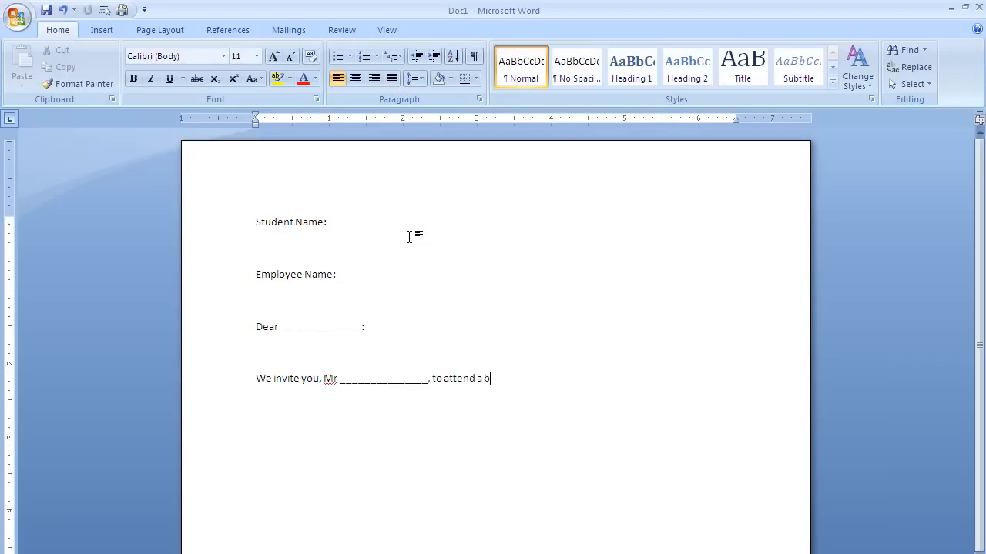
type("anquet in your")
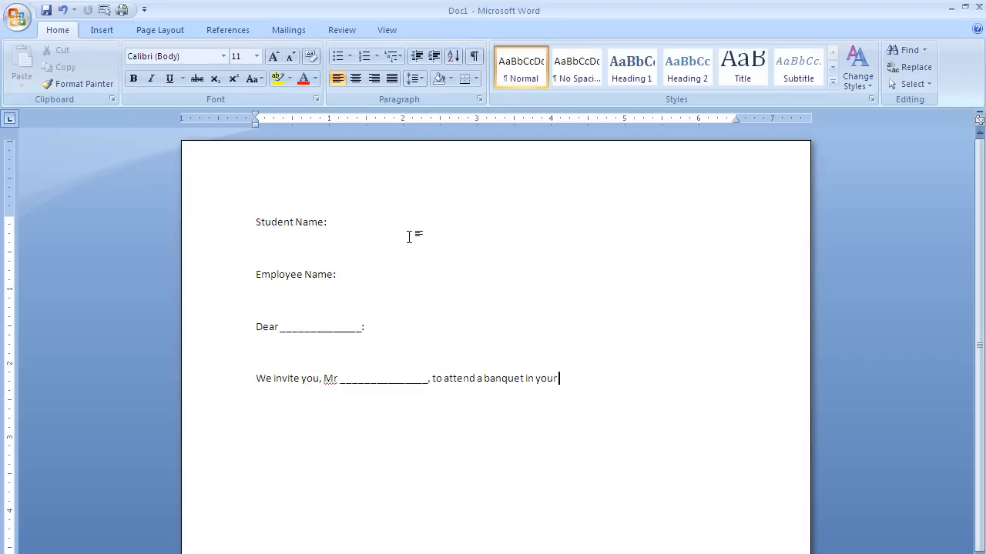
type("hono")
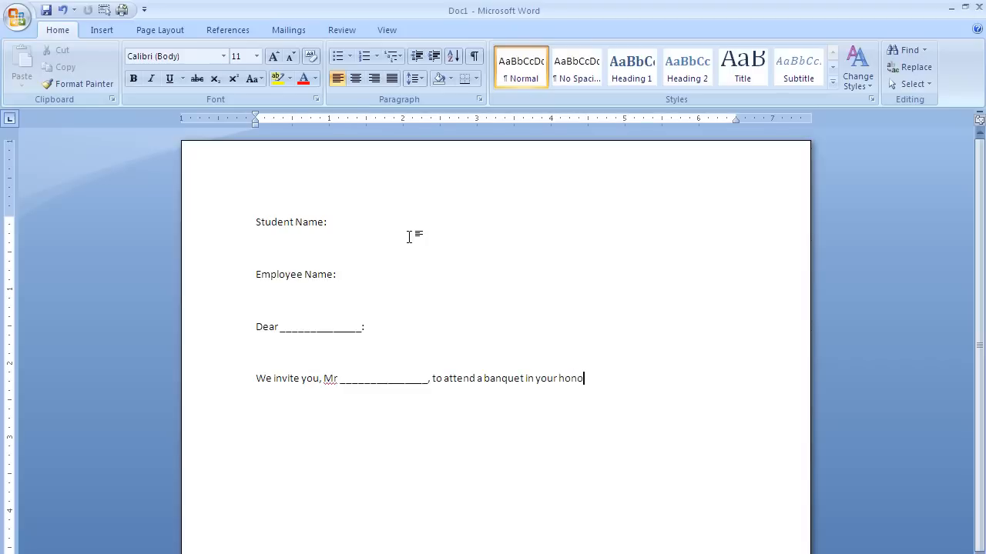
type("r.")
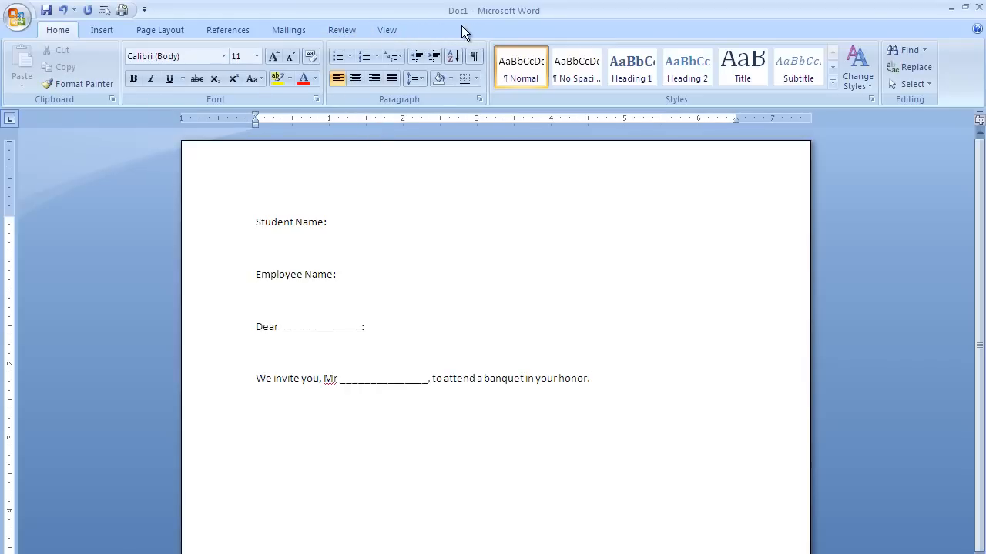
Enable the Developer tab on the ribbon through Word Options
left_click(17, 17)
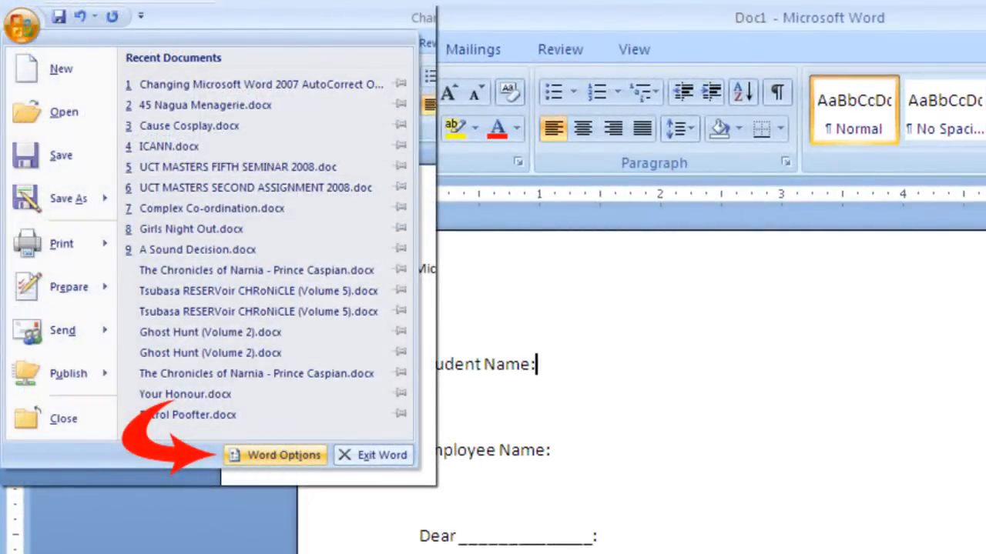
mouse_move(545, 224)
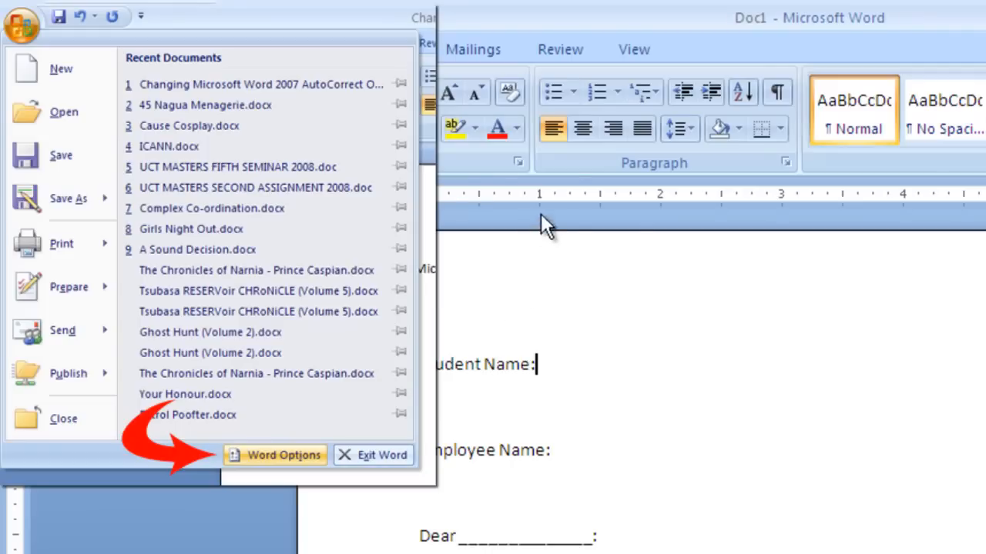
left_click(275, 455)
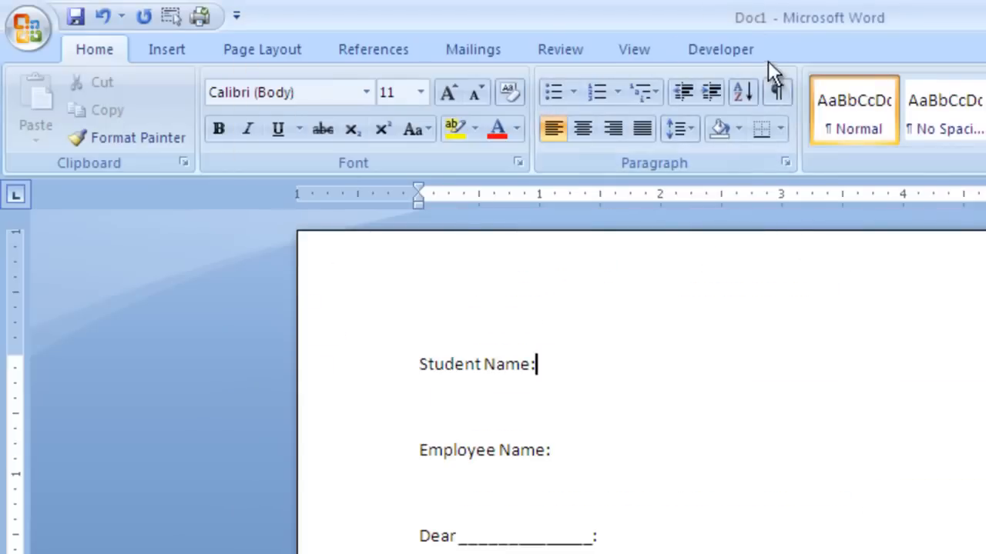
left_click(720, 49)
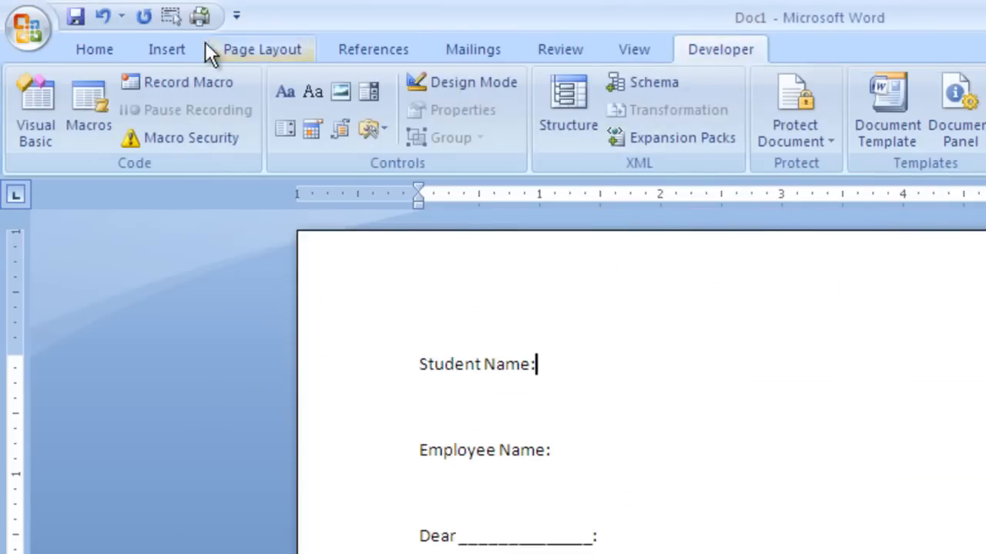
left_click(166, 49)
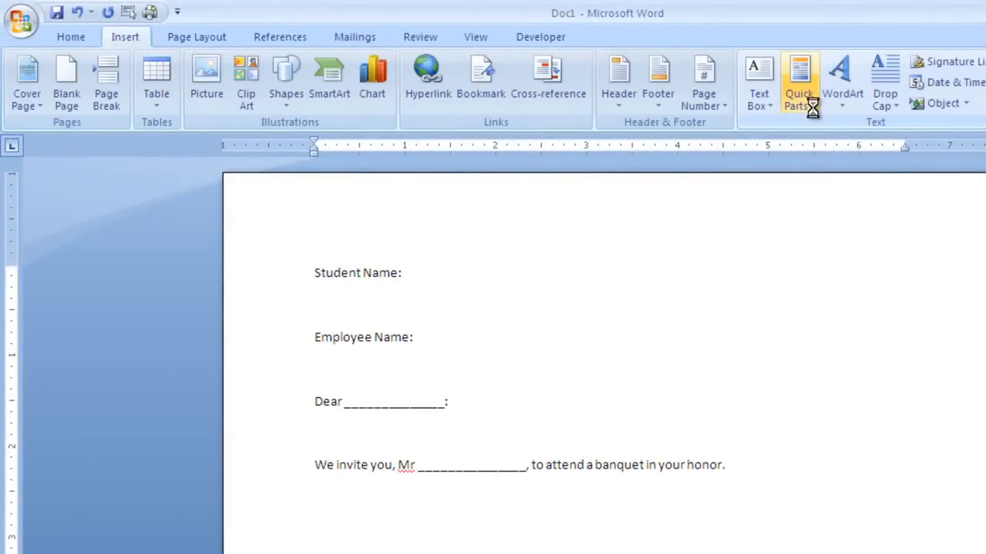
Insert the Comments document property from Quick Parts after Student Name:
left_click(800, 83)
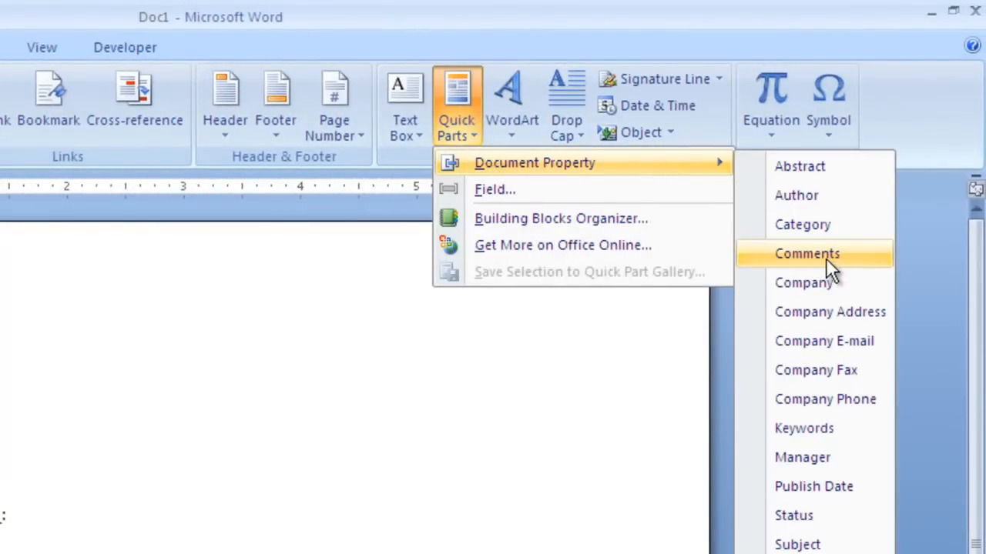
left_click(807, 254)
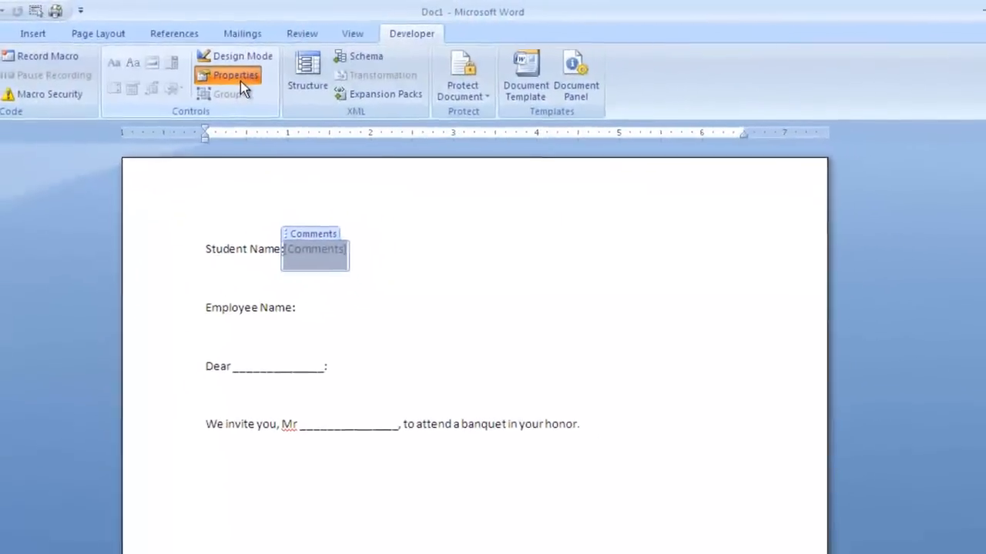
Title the control StudentName in its Properties and clear its placeholder text
left_click(236, 75)
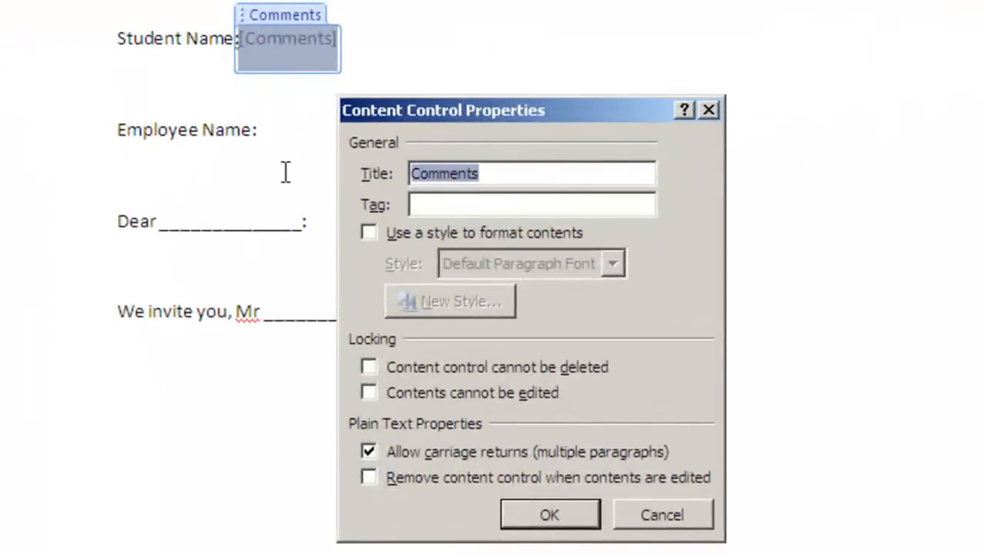
mouse_move(772, 142)
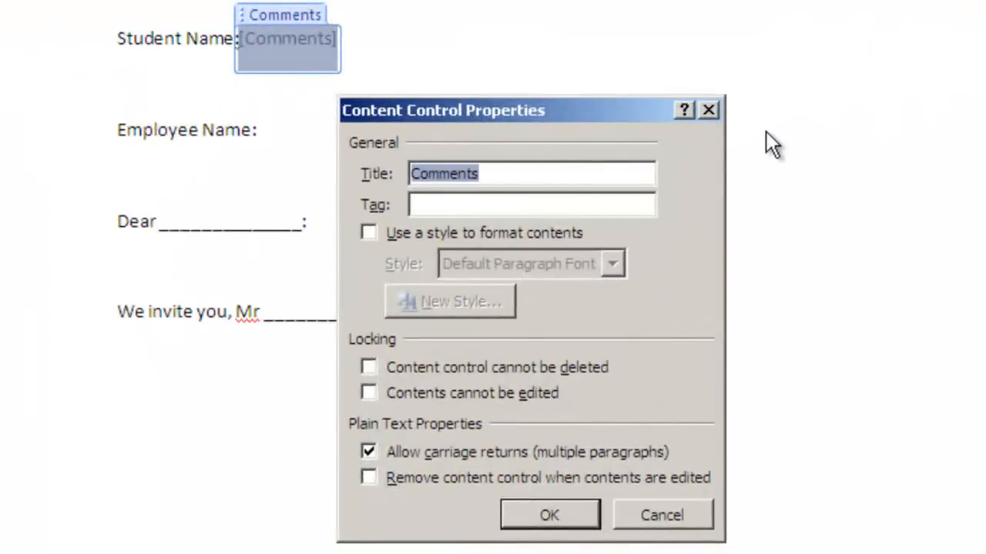
type("Student")
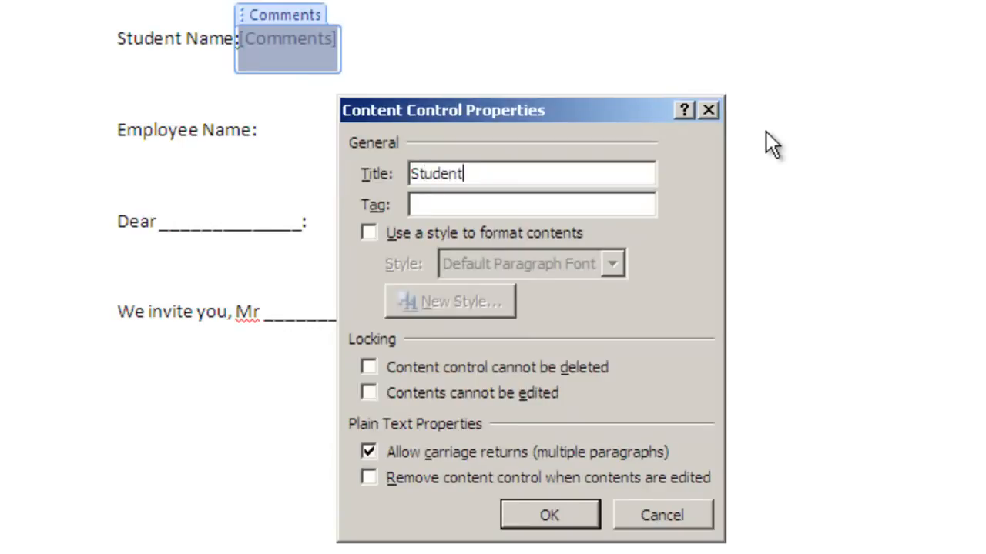
type("Name")
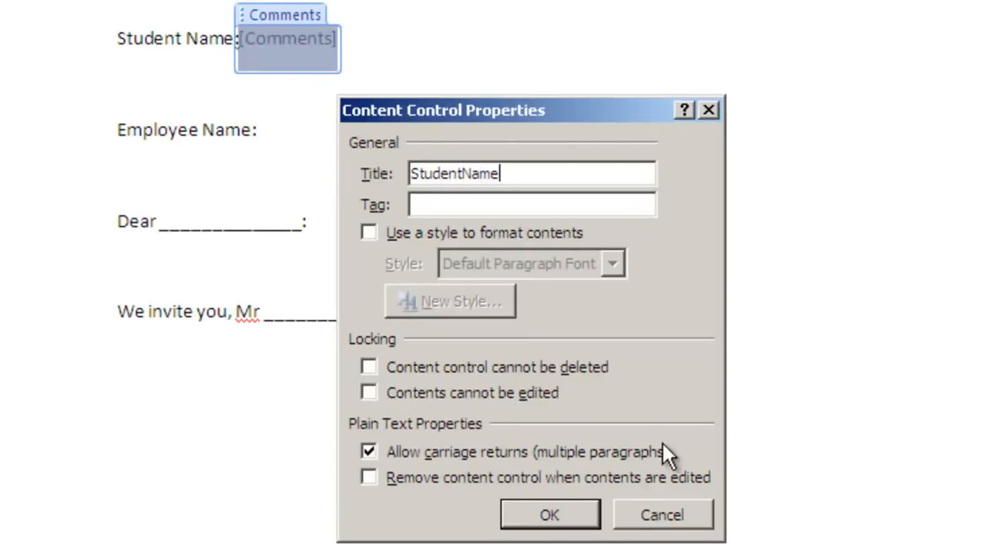
left_click(549, 516)
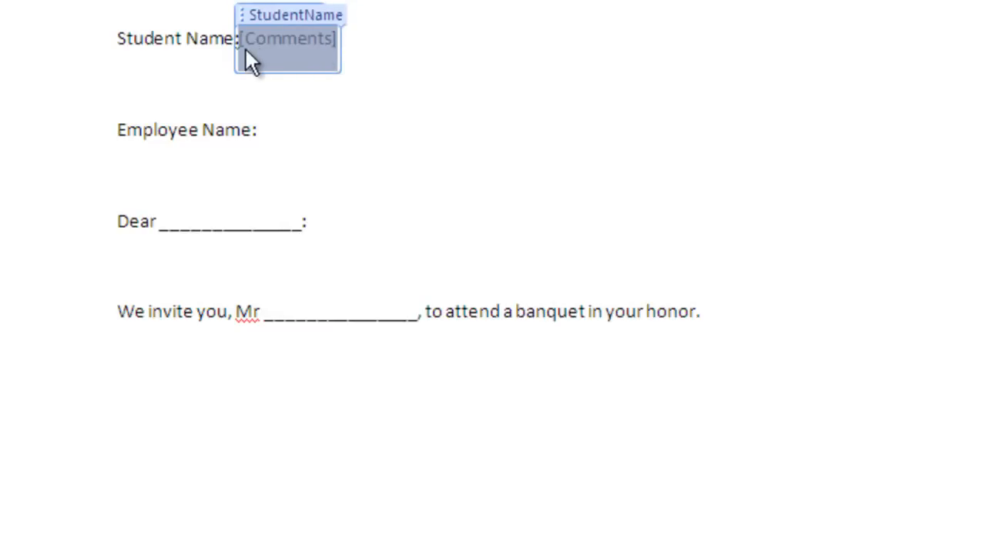
mouse_move(338, 52)
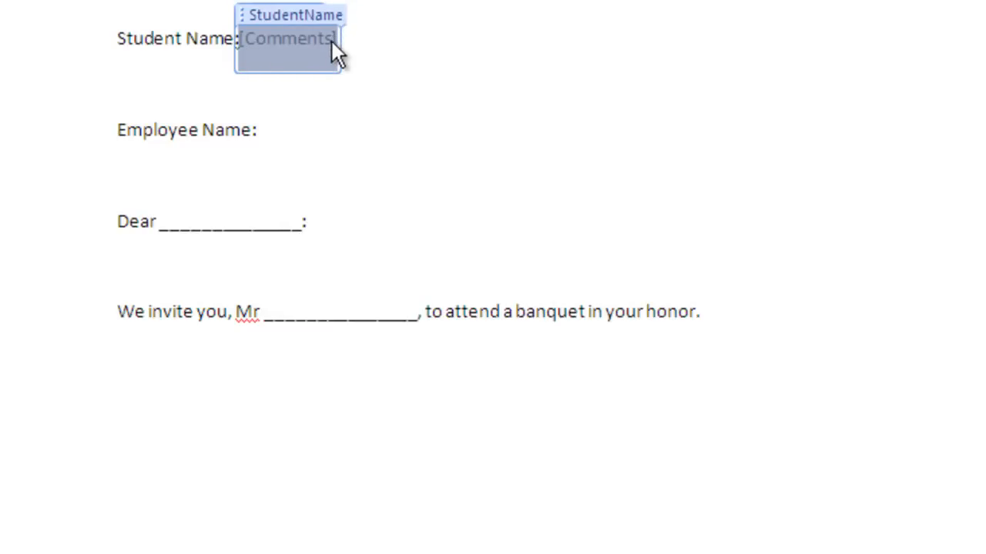
mouse_move(373, 21)
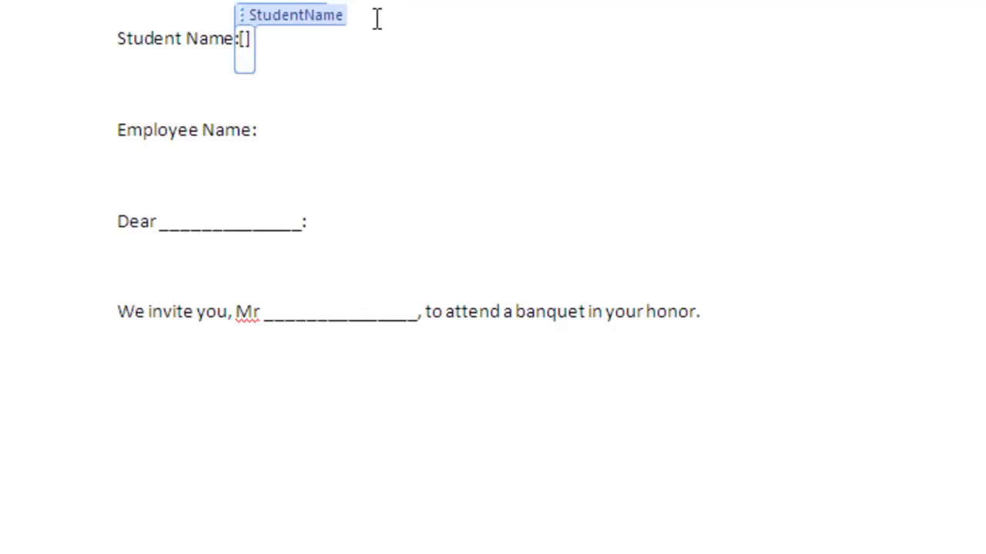
type("St")
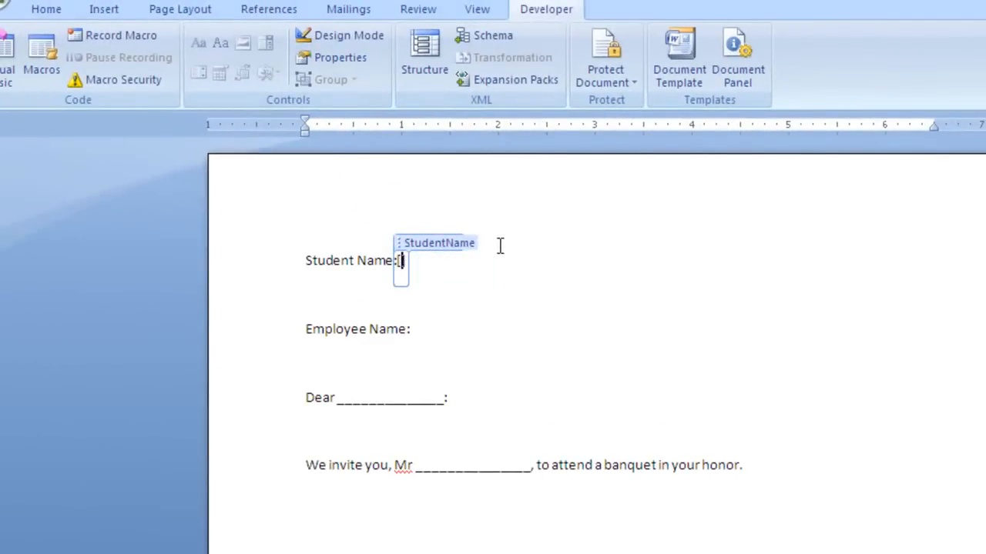
Switch on Design Mode to edit the StudentName control's placeholder
left_click(349, 34)
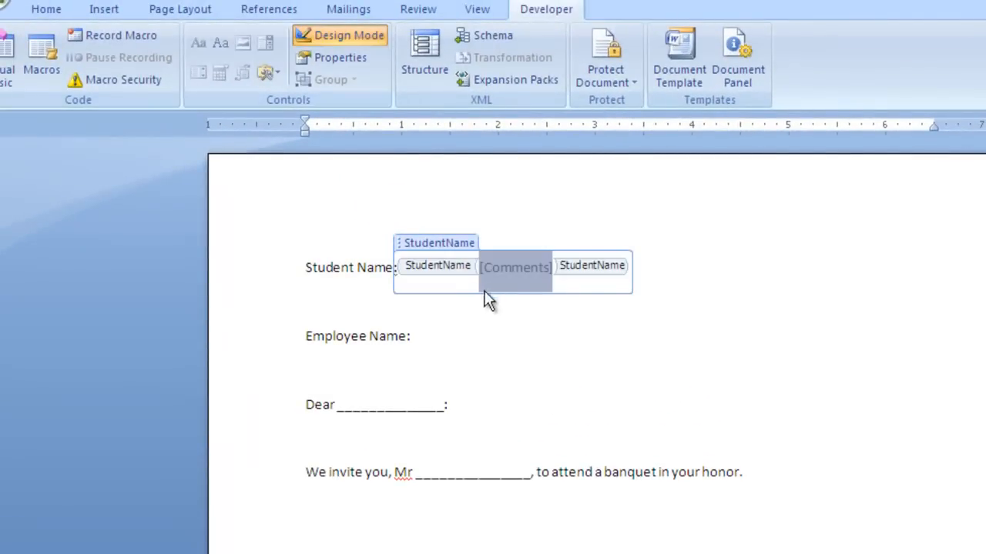
mouse_move(551, 281)
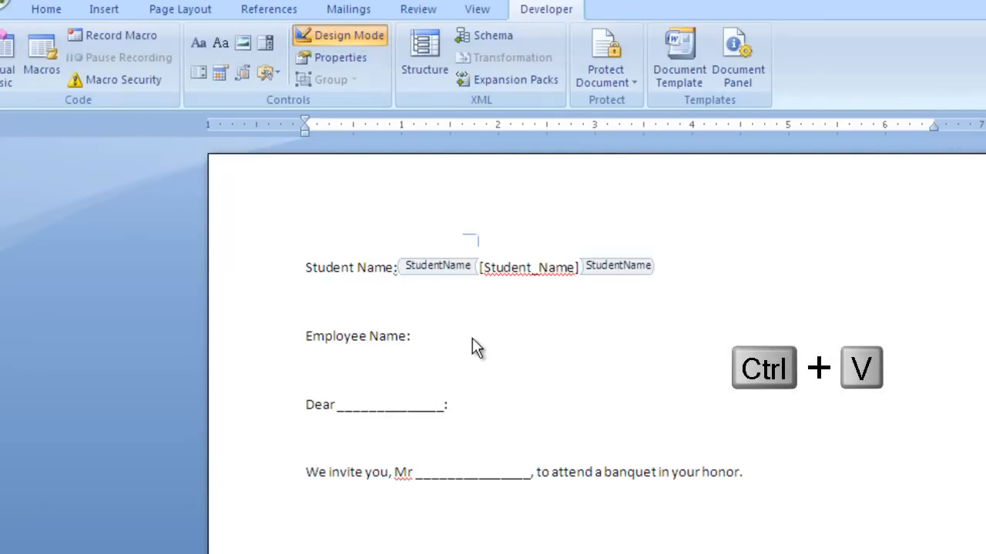
Paste StudentName control copies after Employee Name:, over the Dear blank, and after Mr
key("ctrl+v")
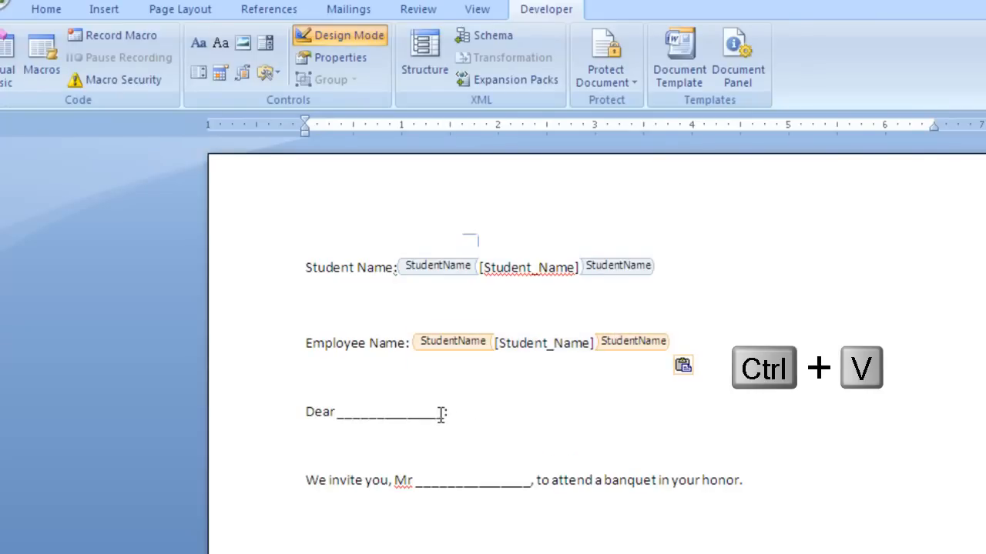
left_click_drag(338, 412, 443, 412)
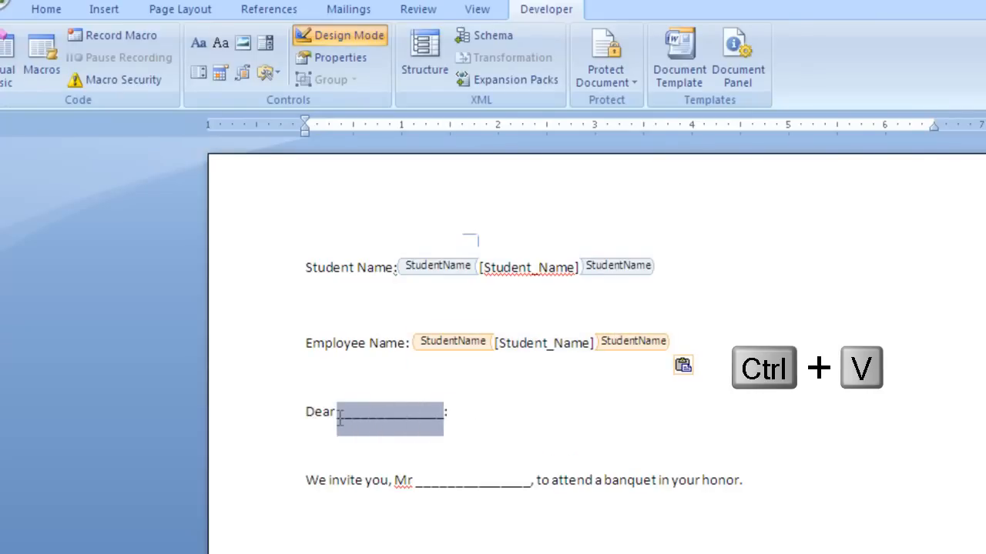
key("ctrl+v")
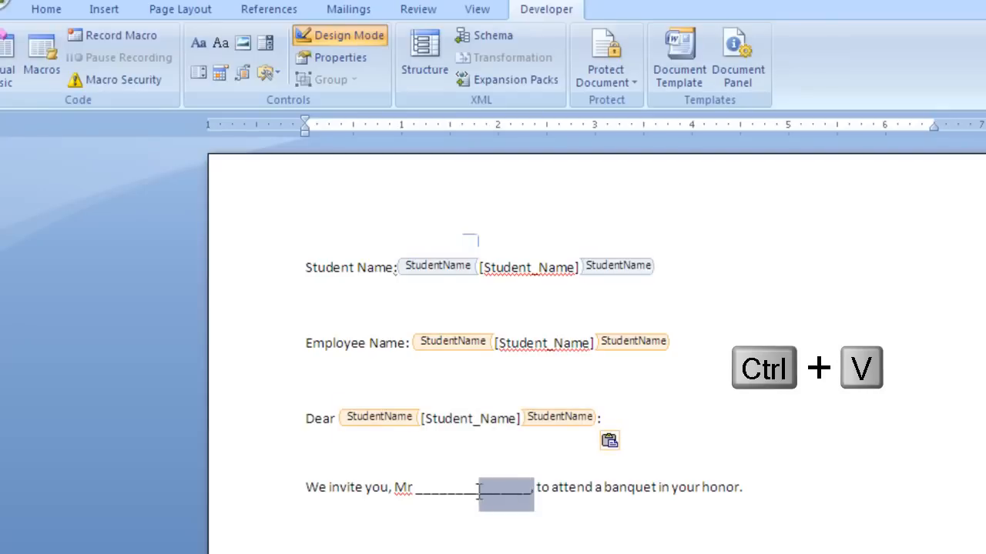
key("ctrl+v")
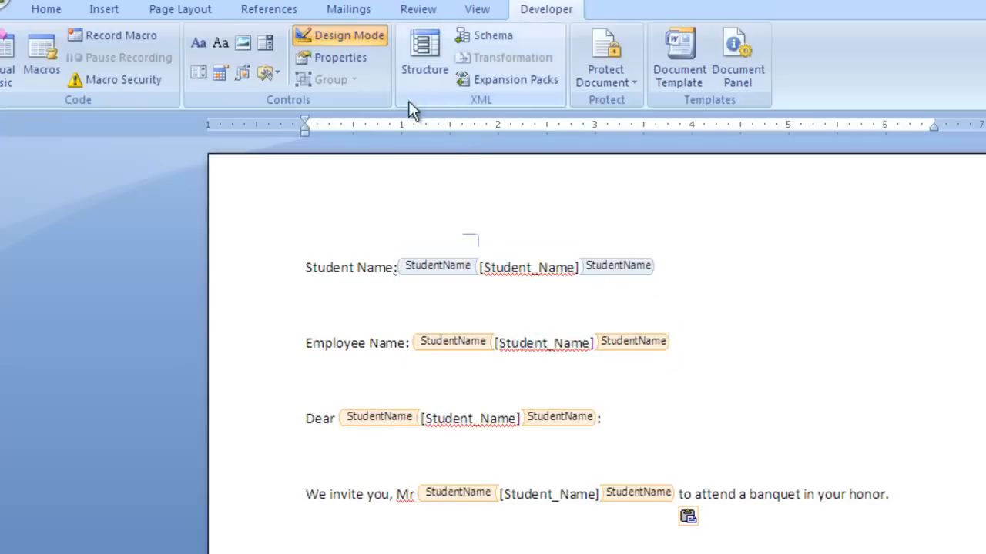
Exit Design Mode and type 'John Q Public' into the StudentName control
left_click(348, 35)
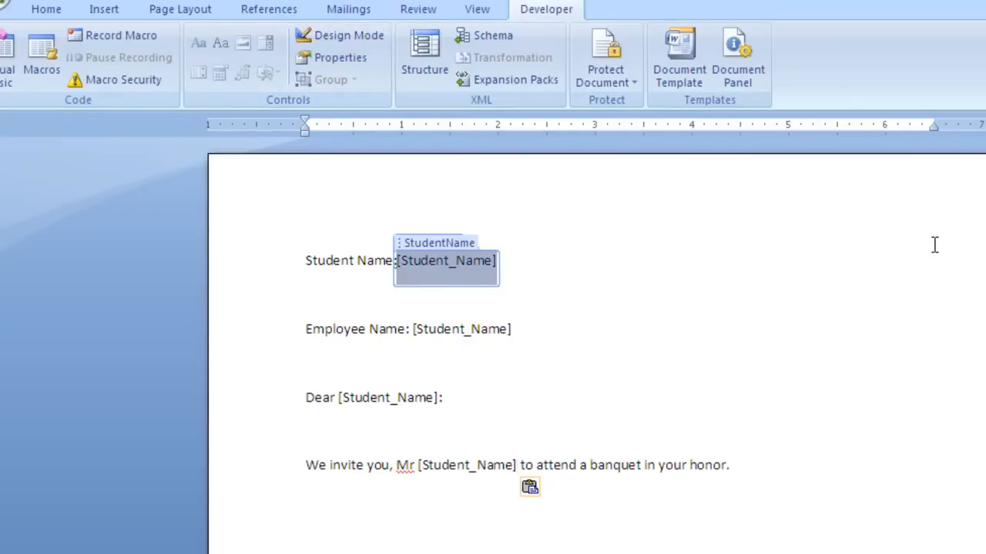
type("John")
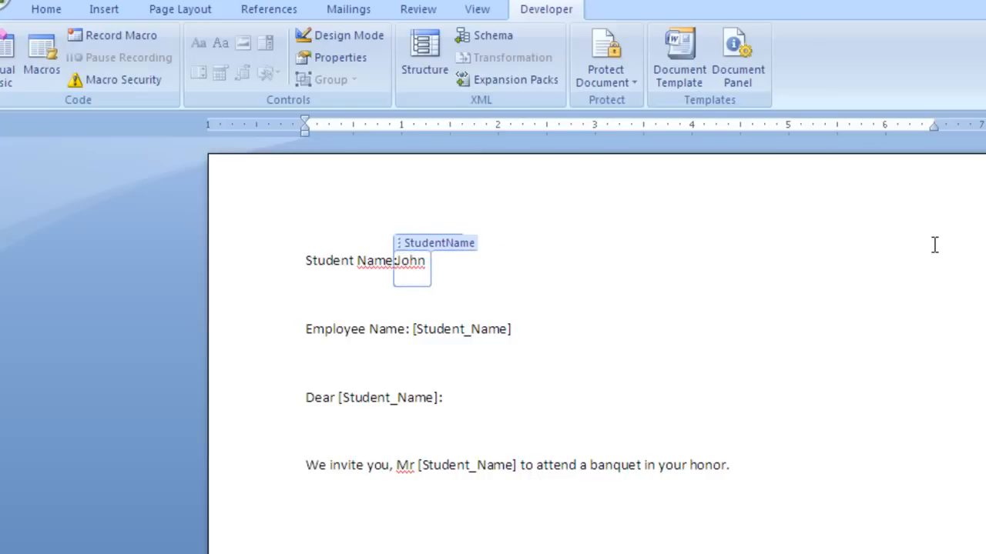
type("Q pub")
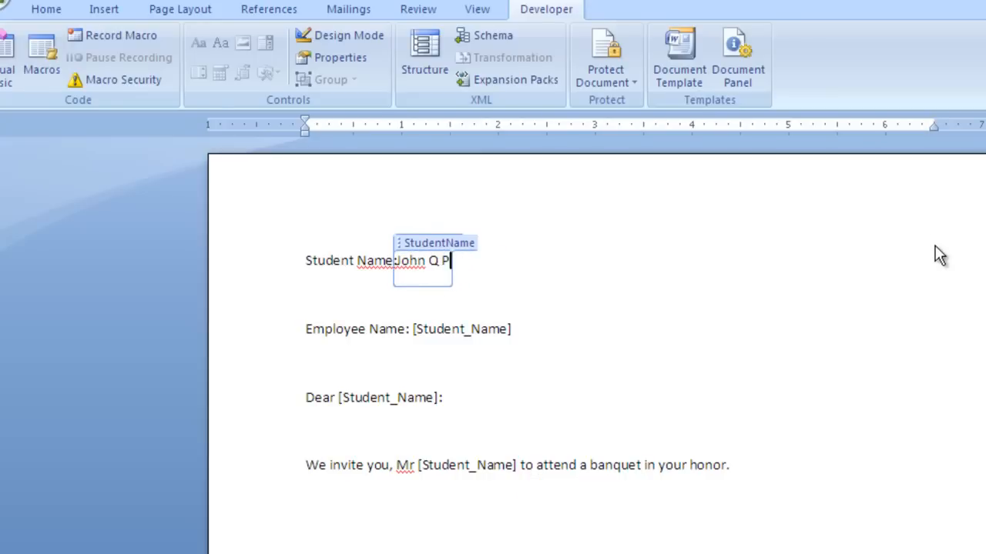
type("ublic")
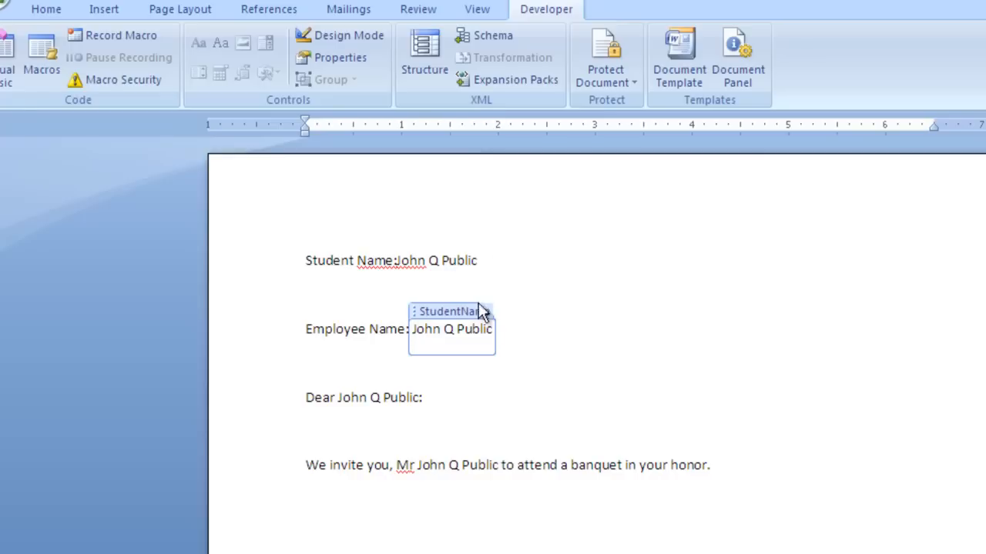
mouse_move(459, 328)
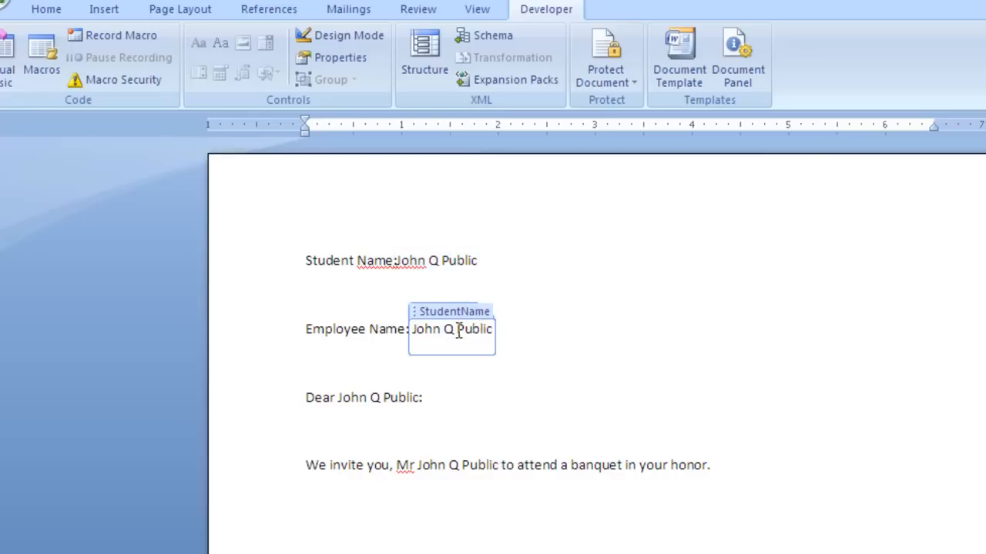